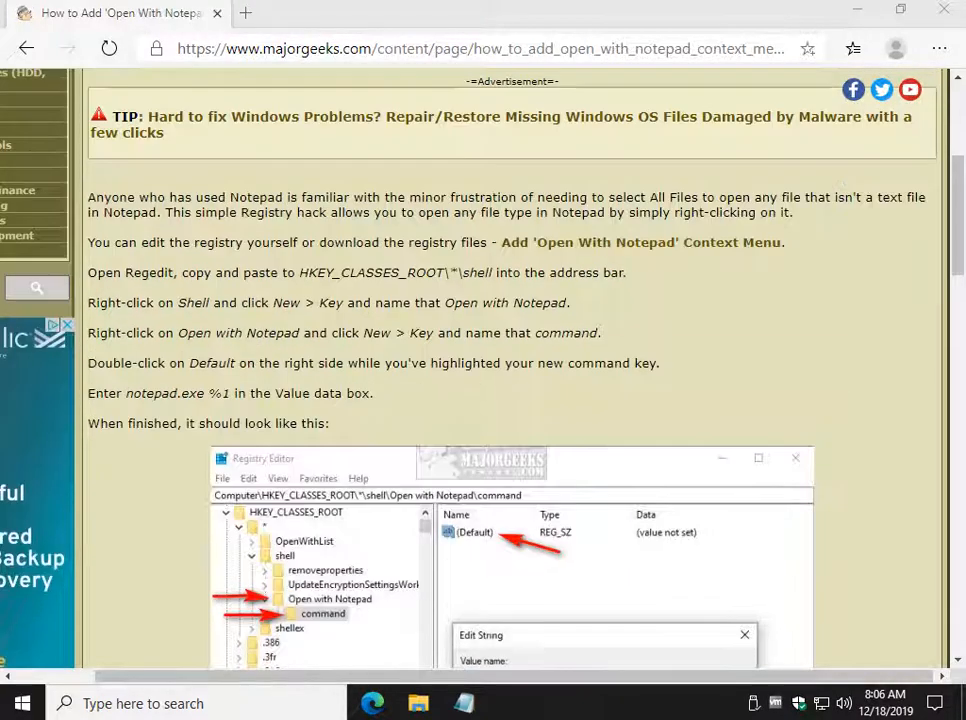
- Scroll to the top of the MajorGeeks Open With Notepad guide and launch a blank Notepad
scroll(up, 3)
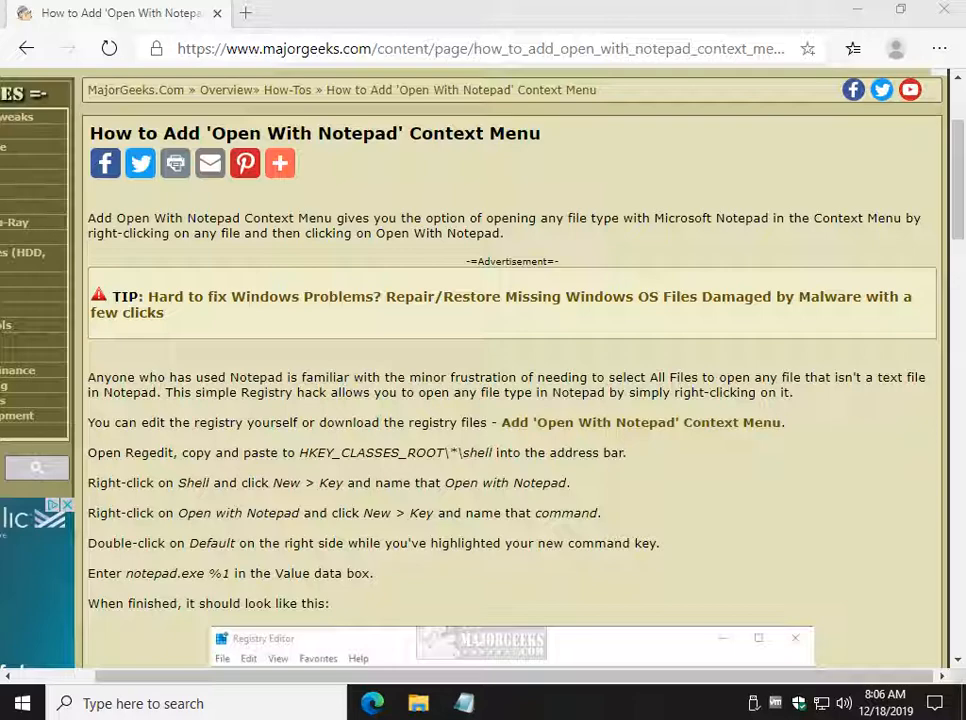
click(463, 703)
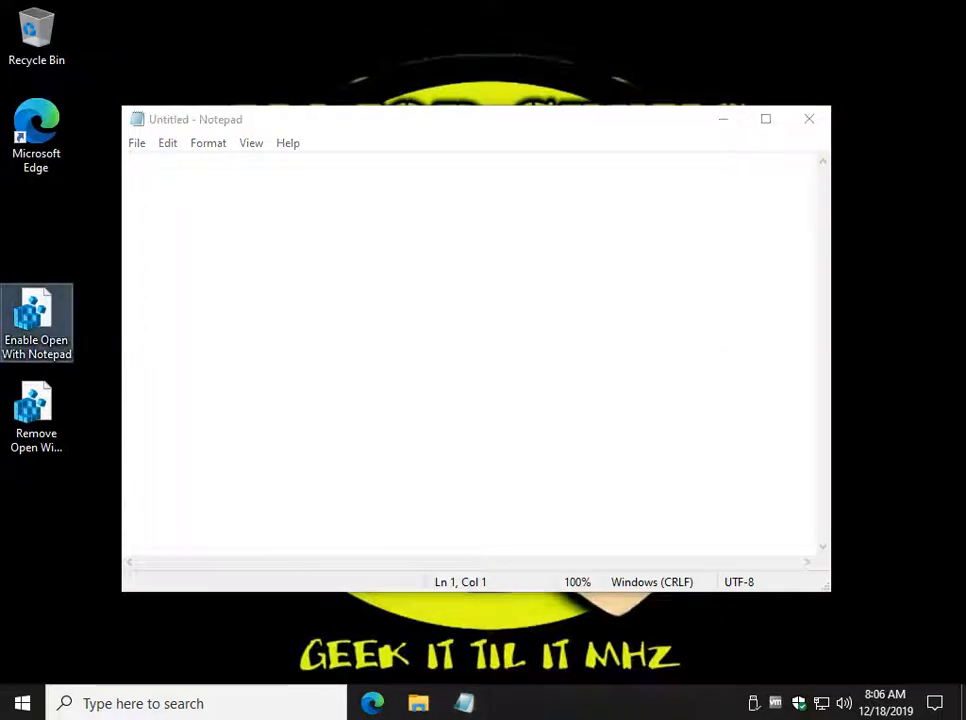
click(136, 142)
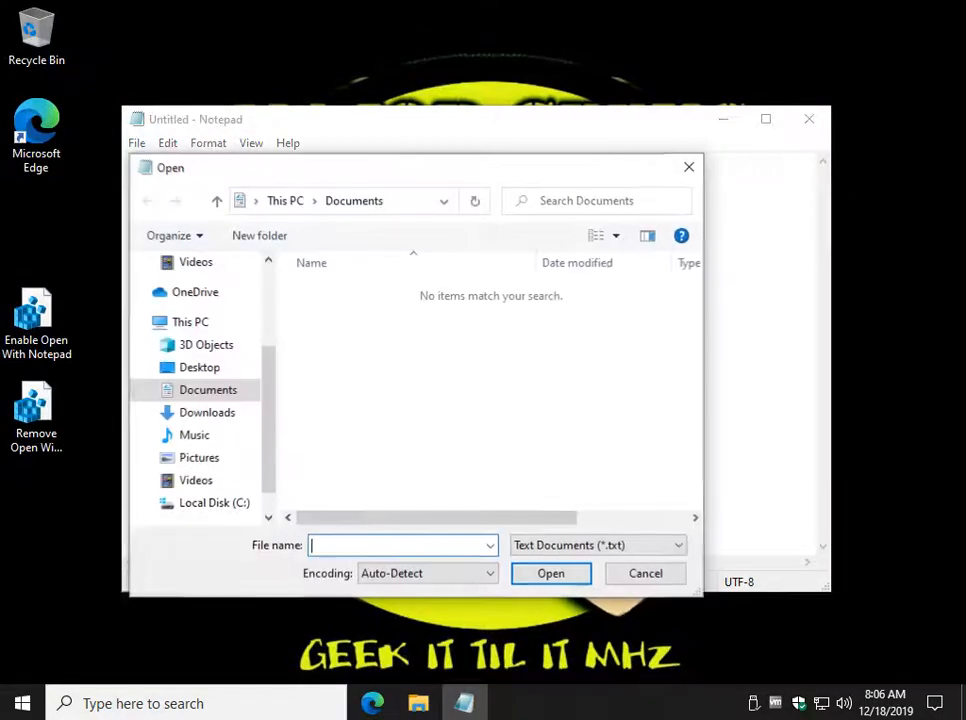
click(199, 367)
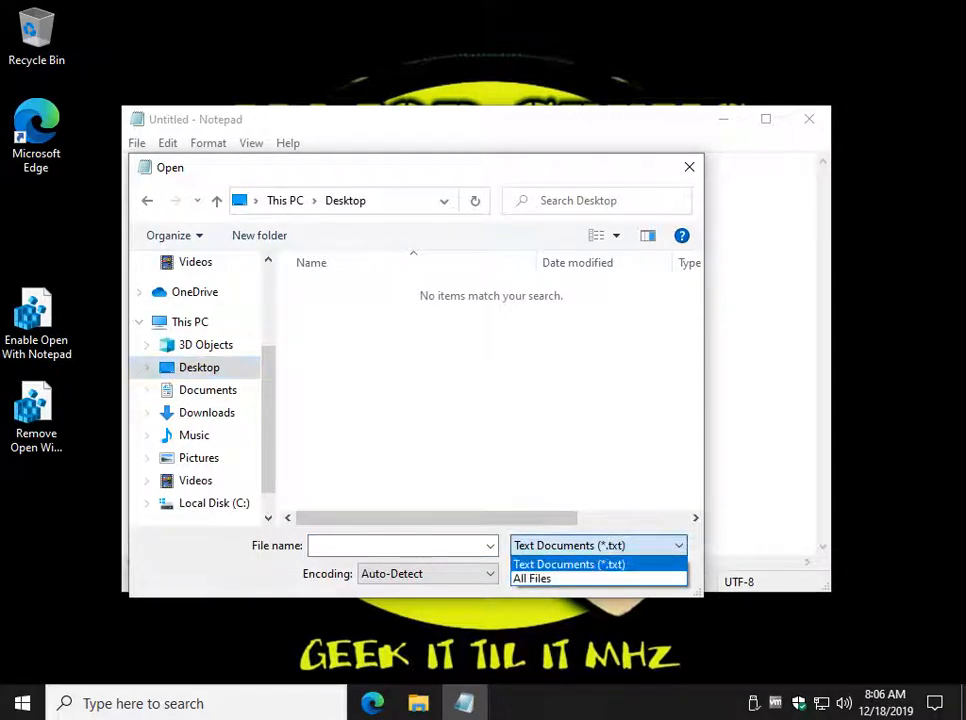
click(531, 578)
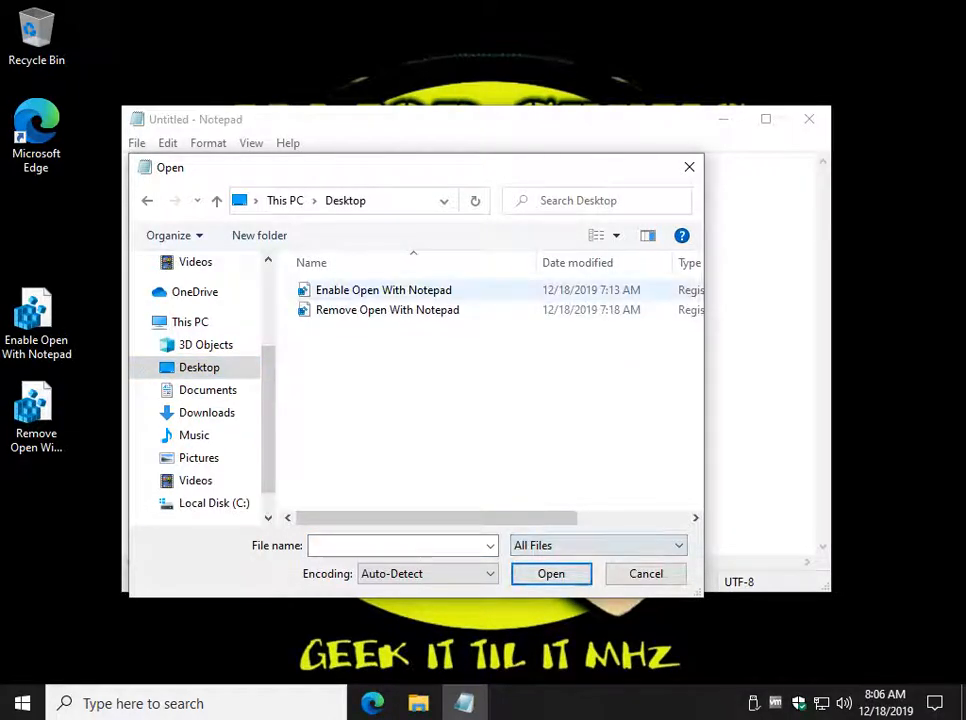
mouse_move(383, 290)
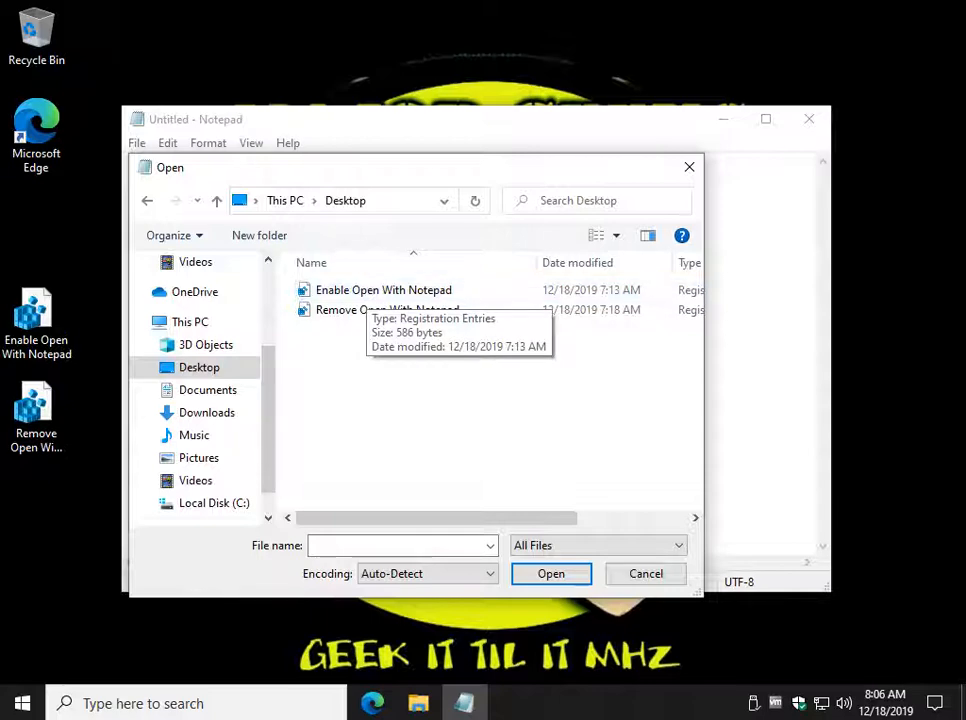
click(645, 573)
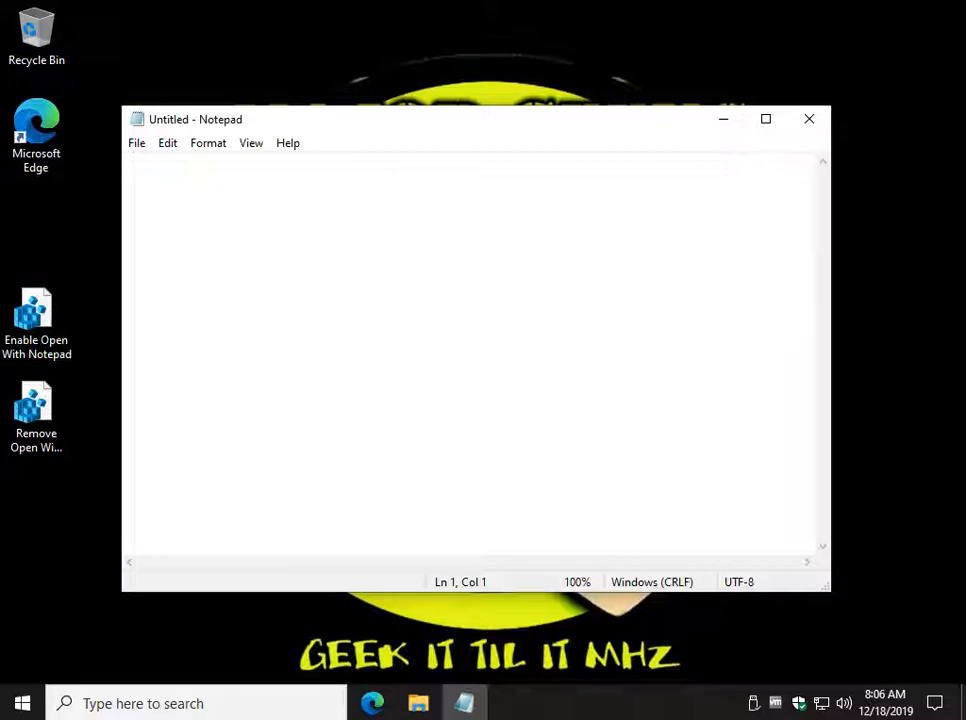
- Return to the Edge tutorial and follow the 'Add Open With Notepad Context Menu' link
click(371, 703)
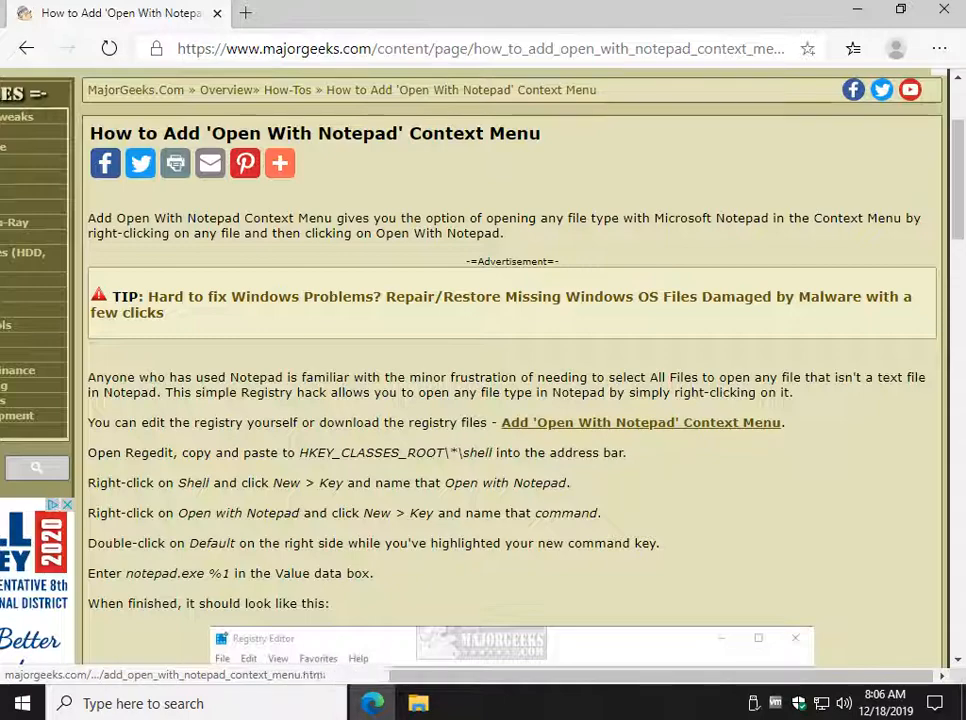
click(640, 422)
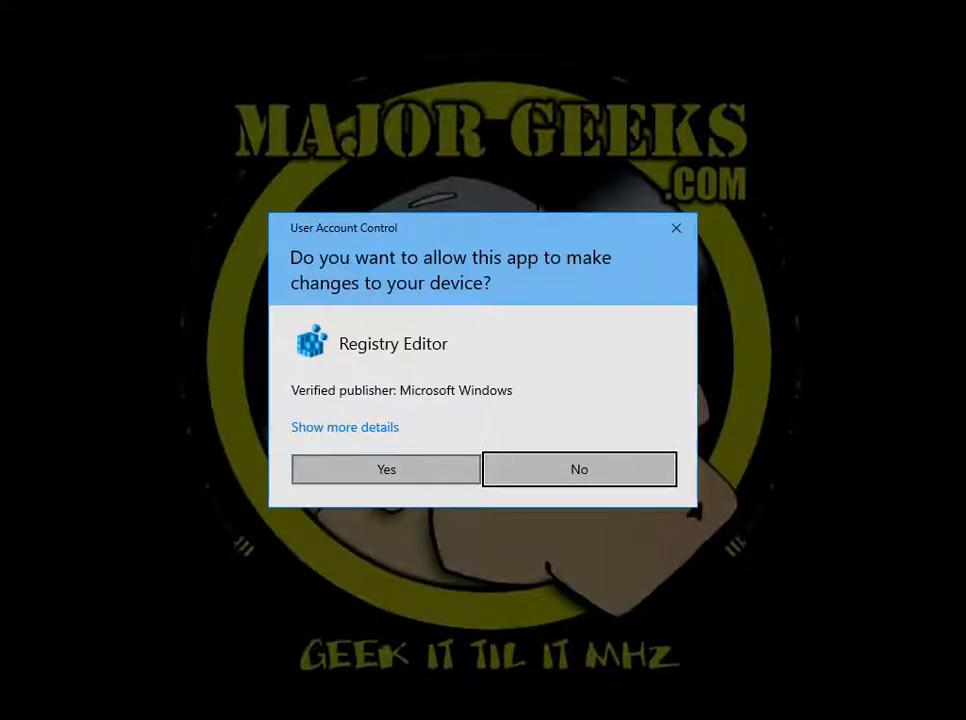
- Approve the UAC prompt and warning to merge Enable Open With Notepad.reg, then dismiss the confirmation
click(386, 469)
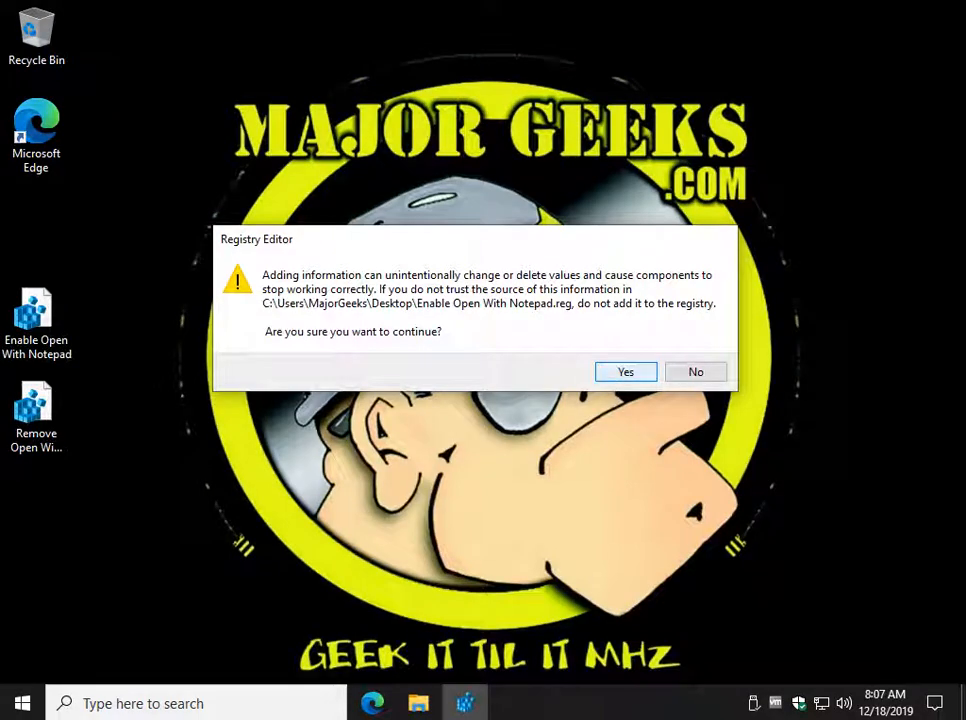
click(625, 371)
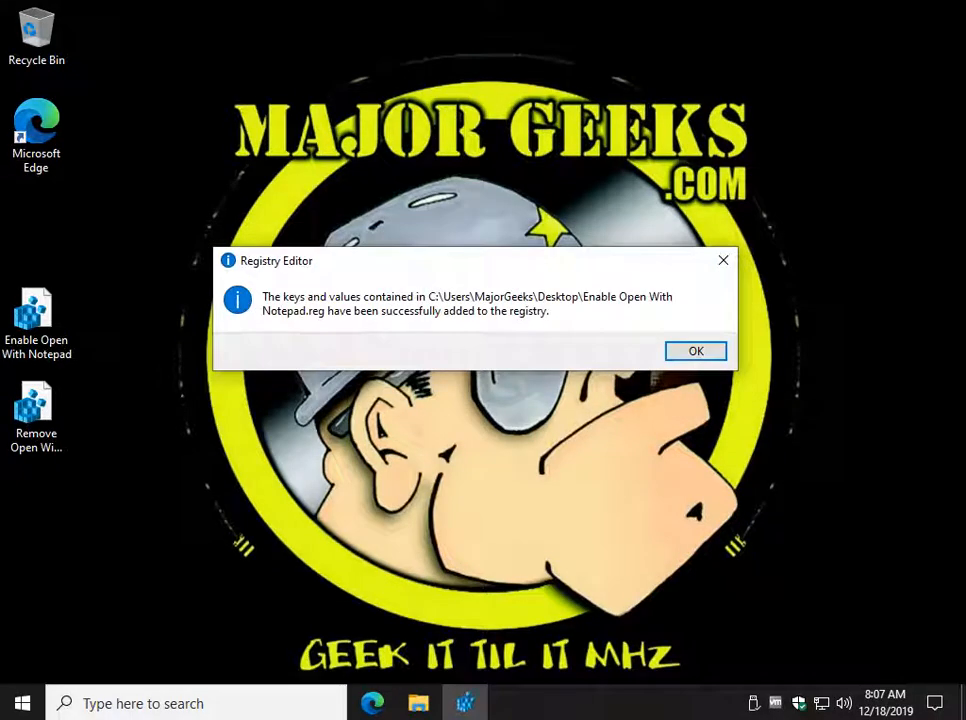
click(695, 351)
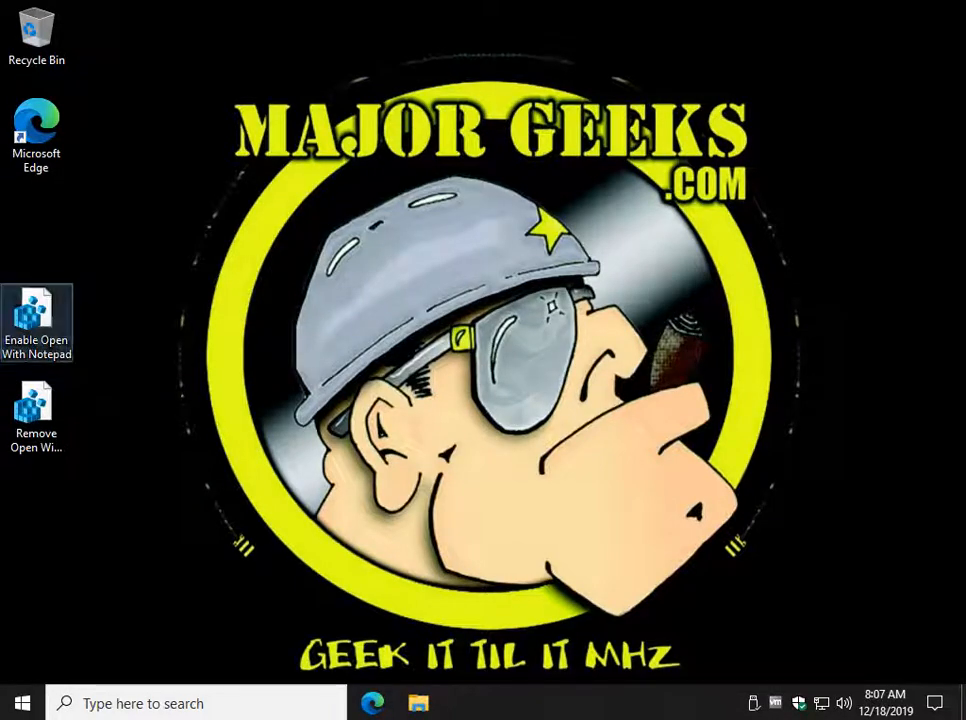
mouse_move(37, 325)
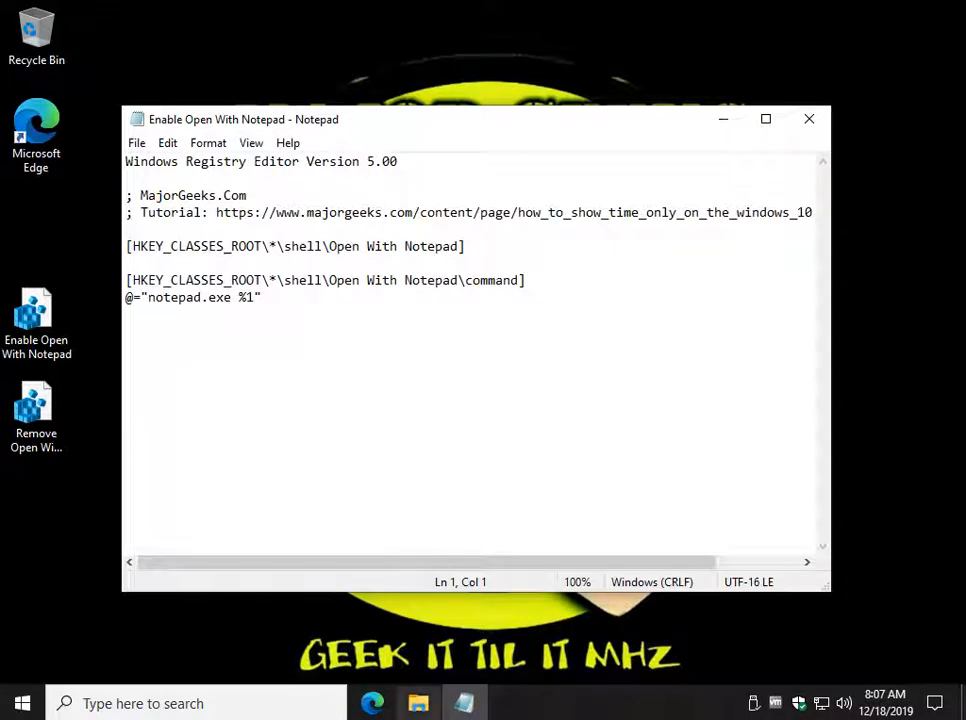
click(136, 142)
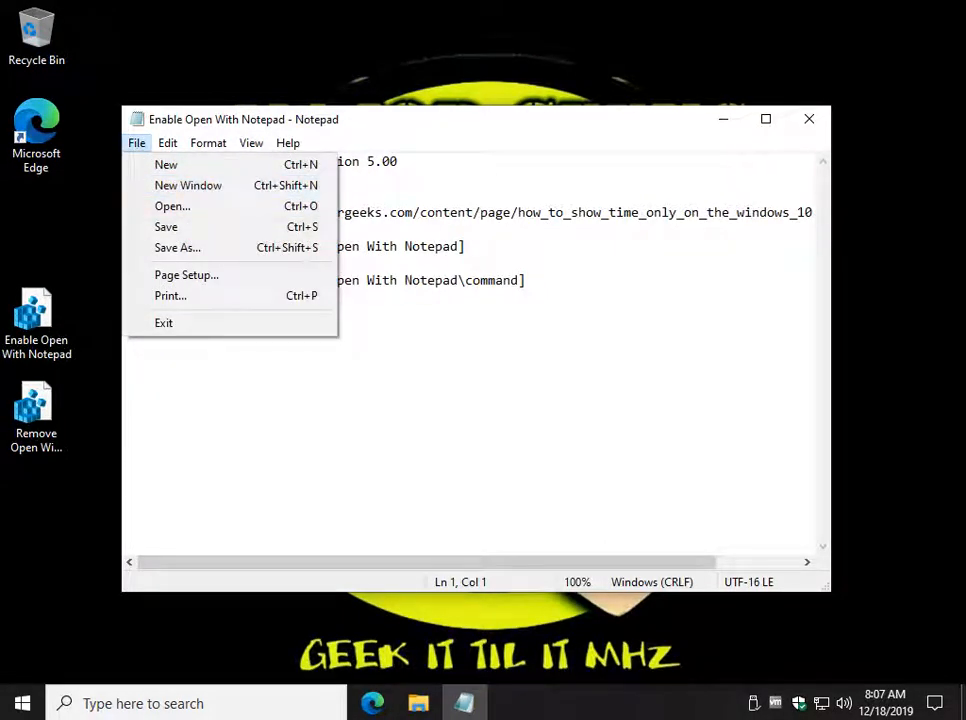
click(163, 322)
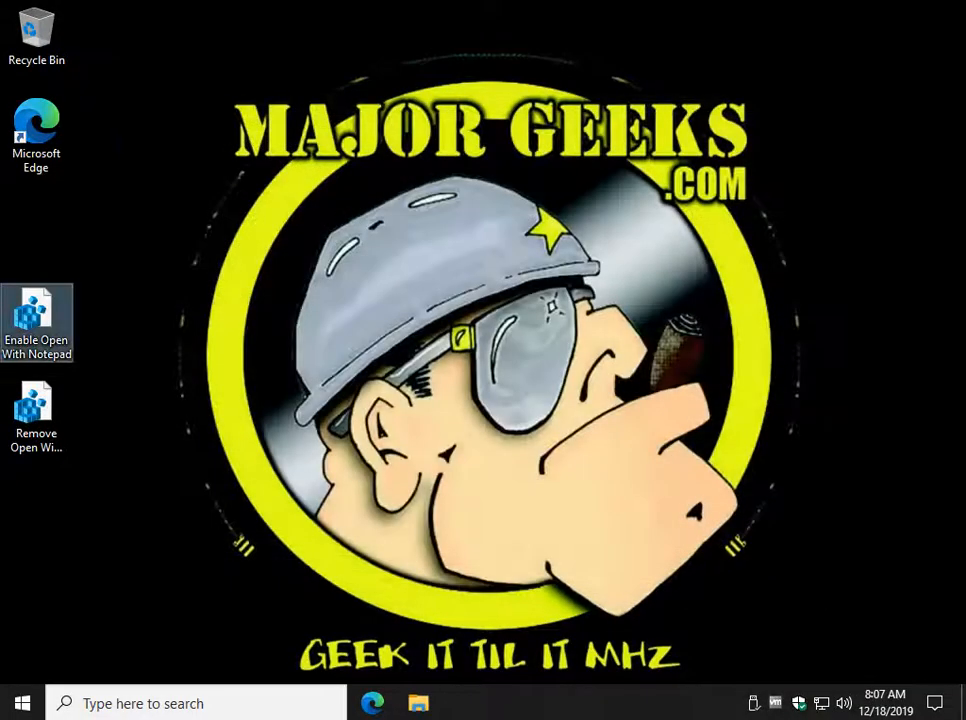
right_click(37, 320)
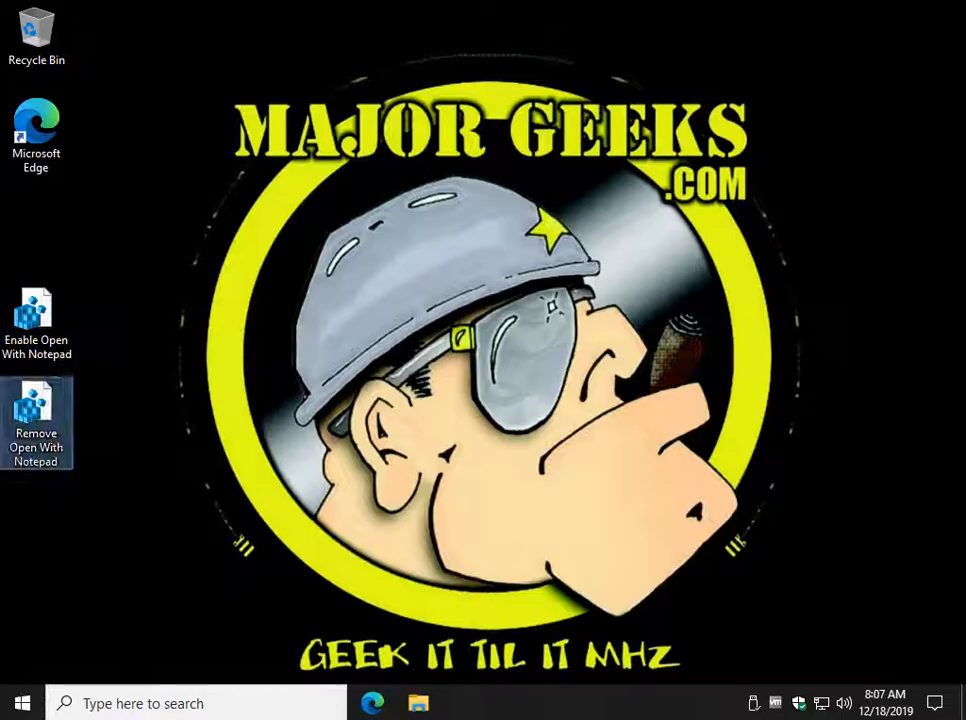
- Run Remove Open With Notepad.reg, confirm the merge, and dismiss the success message
double_click(37, 420)
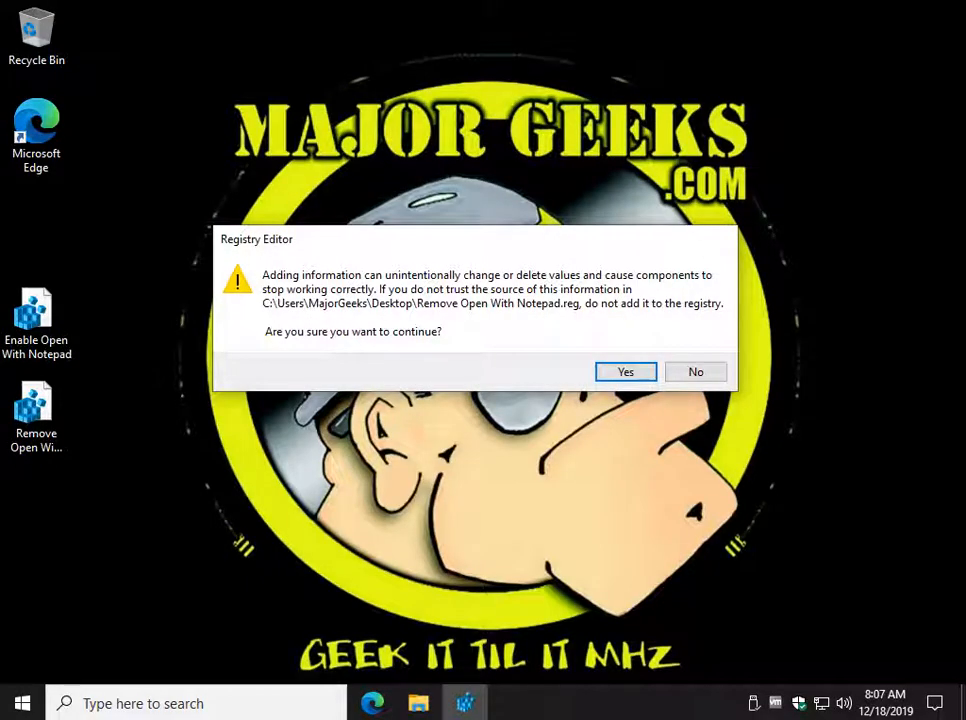
click(625, 371)
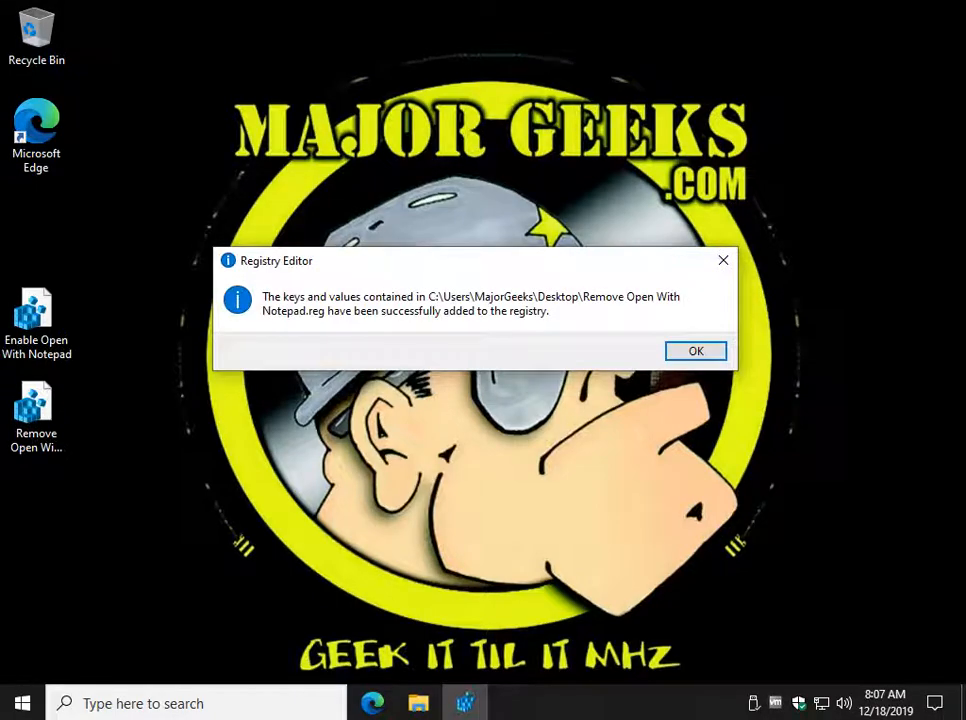
click(696, 351)
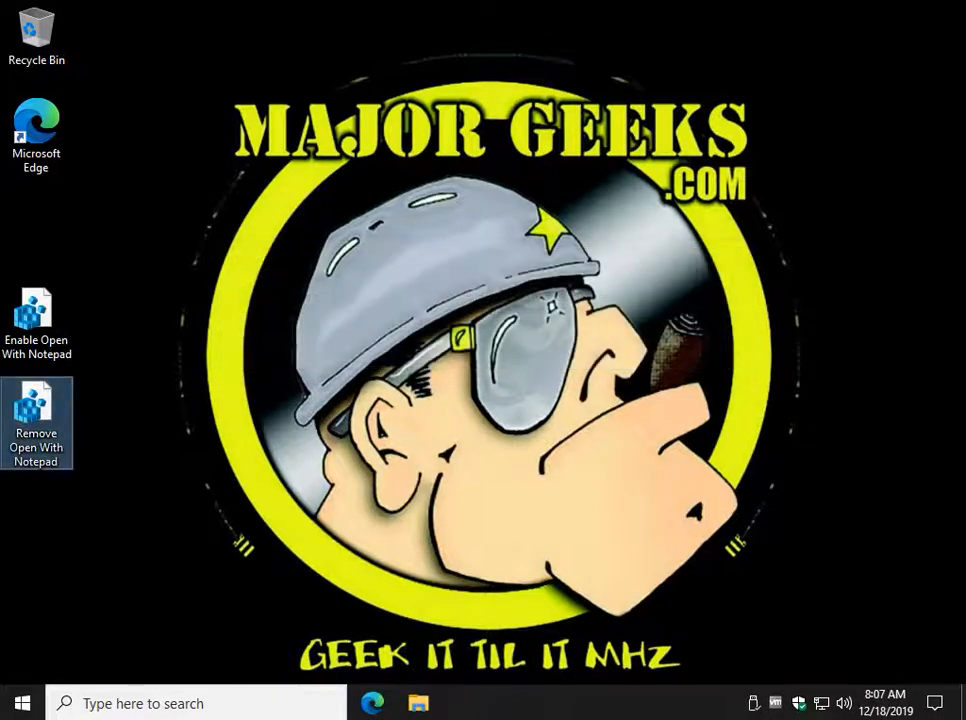
right_click(37, 320)
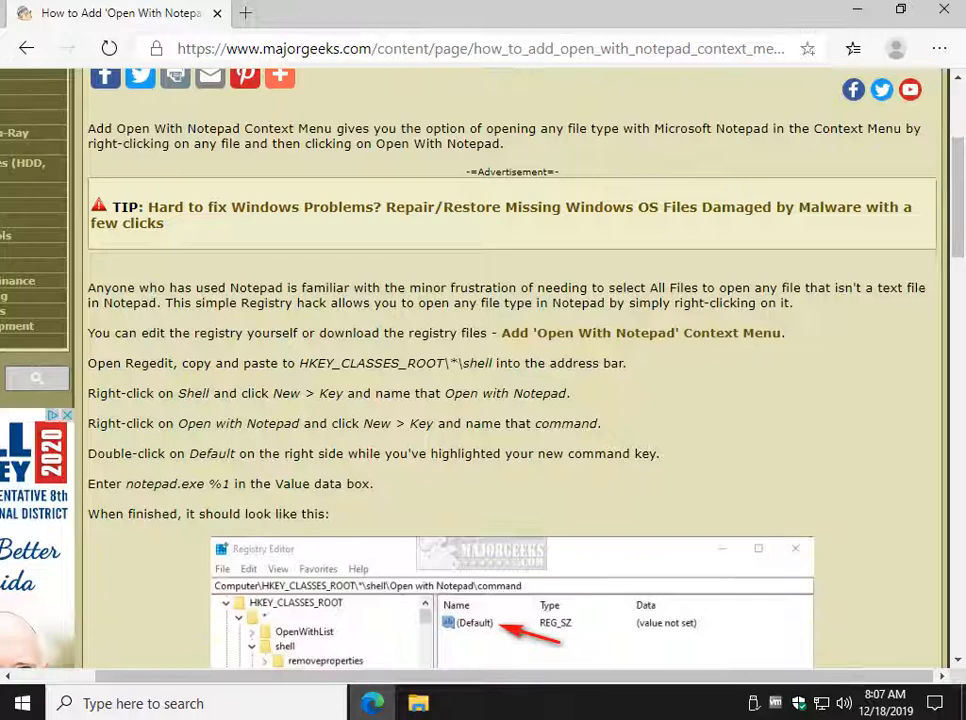
- Copy the HKEY_CLASSES_ROOT\*\shell path from the tutorial and bring up the Run box for regedit
double_click(375, 363)
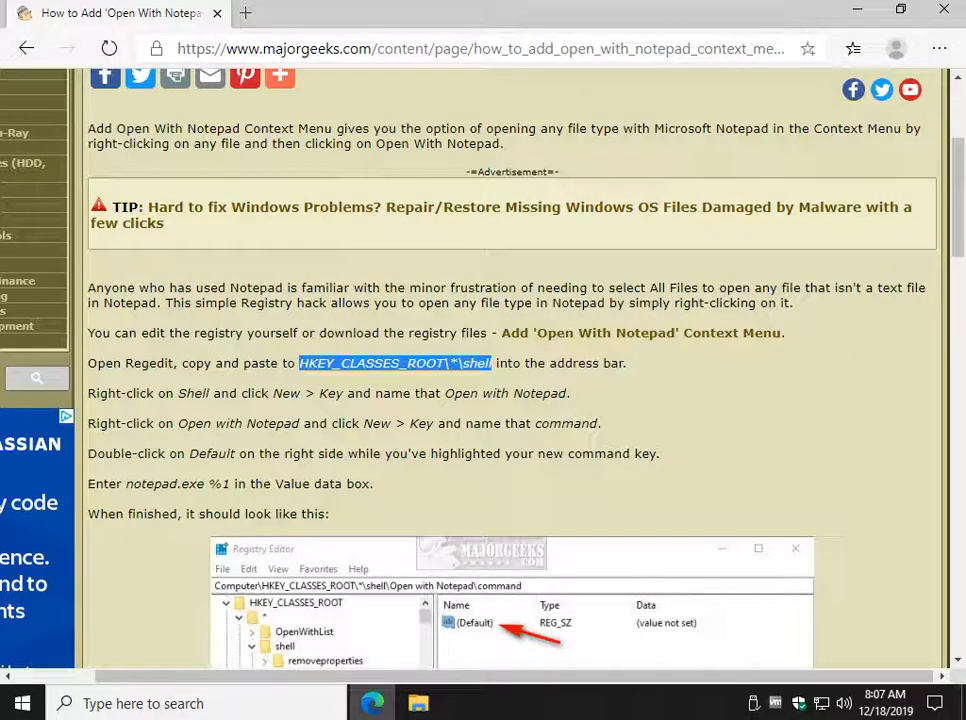
key(Win+r)
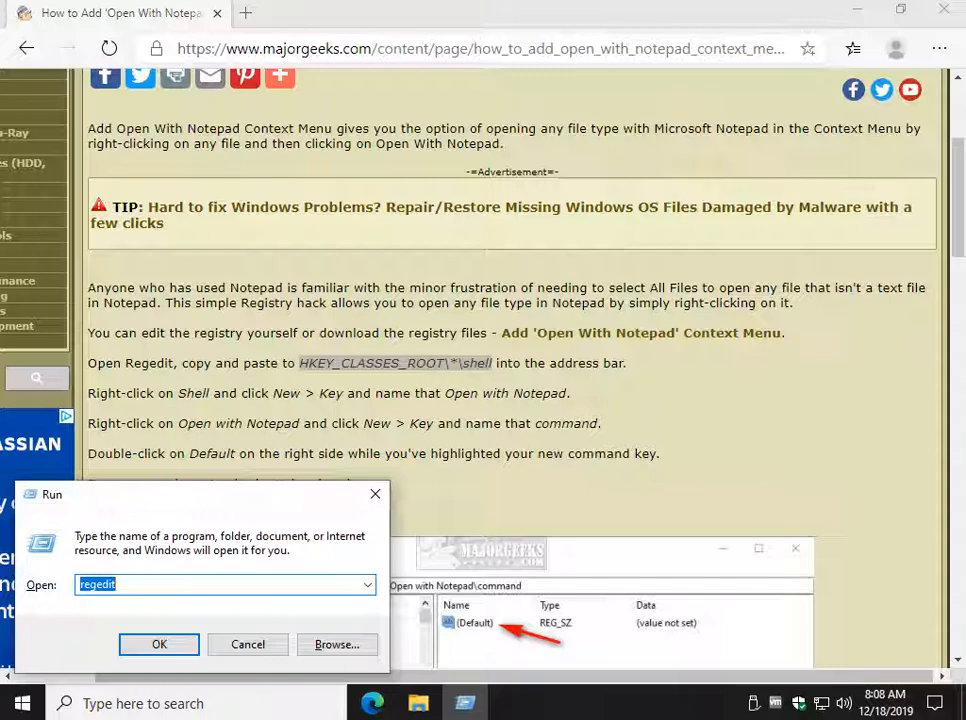
- Launch Registry Editor with admin permission and go to HKEY_CLASSES_ROOT\*\shell
click(159, 644)
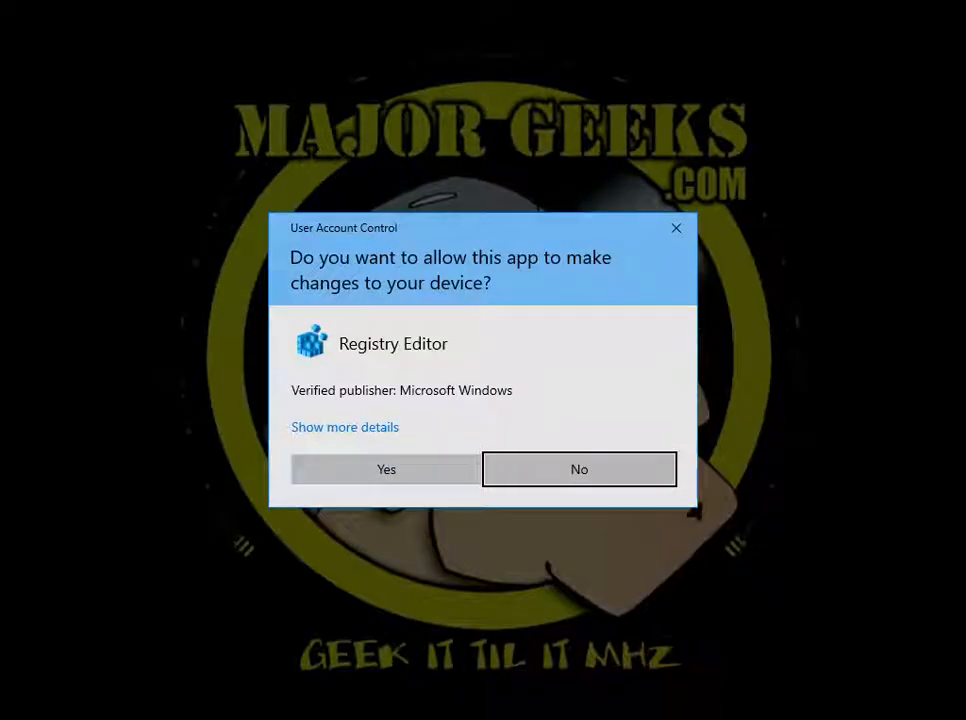
click(386, 469)
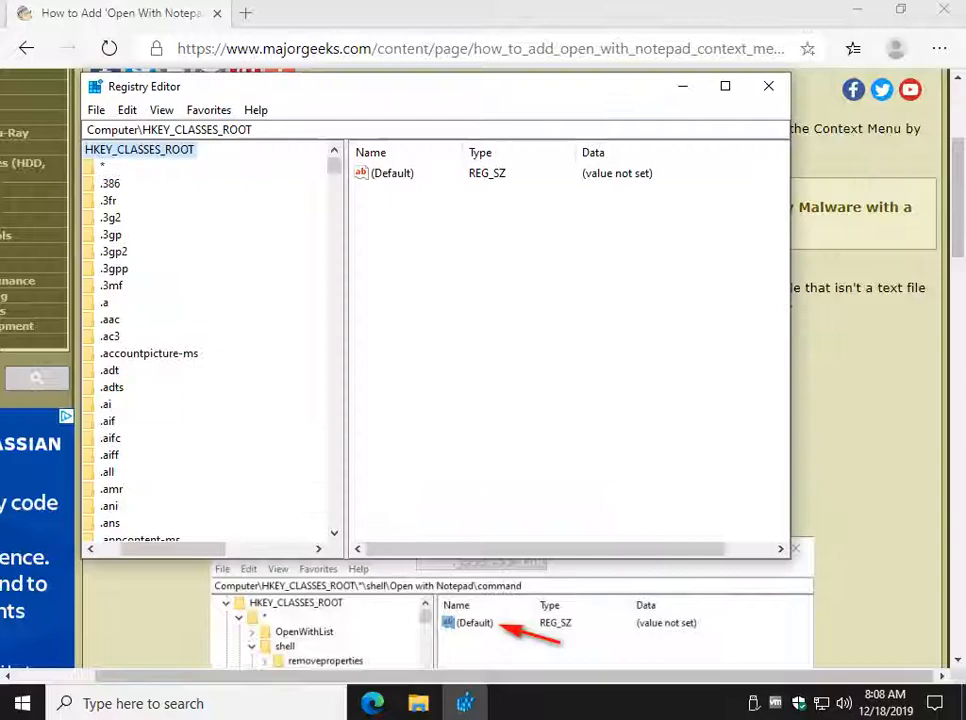
click(190, 129)
text(\*\shell)
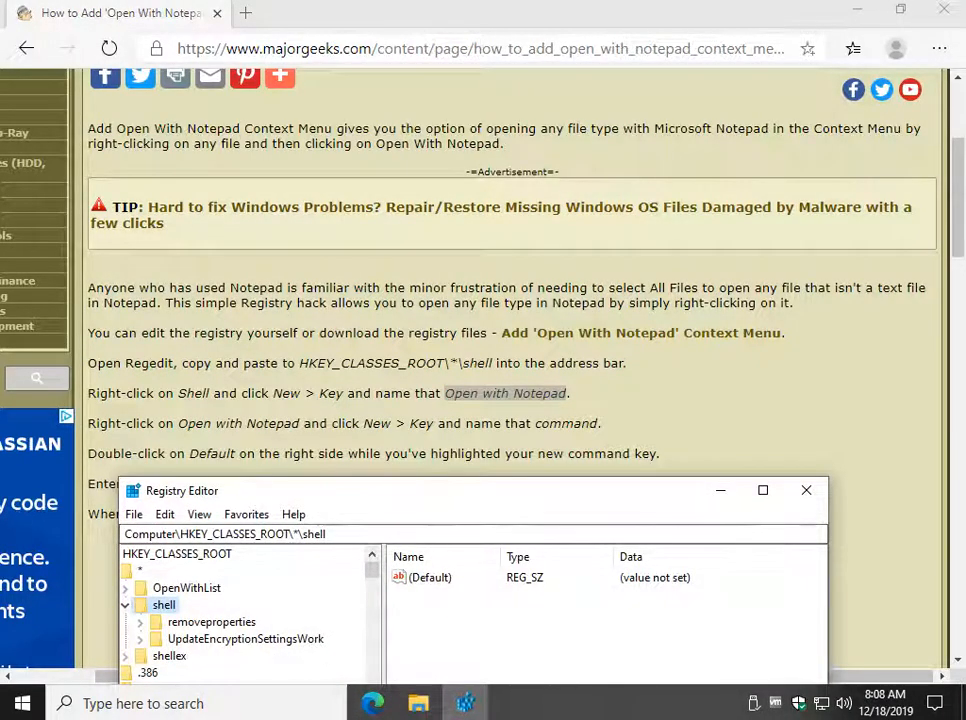
- Create a new key under shell named 'Open with Notepad'
right_click(163, 604)
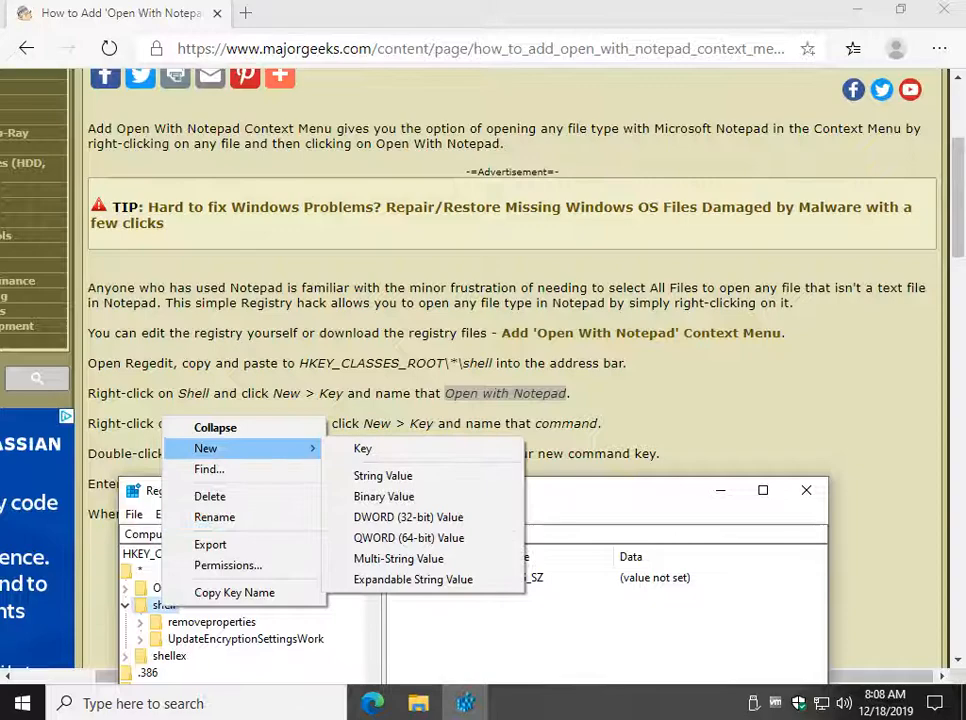
click(362, 448)
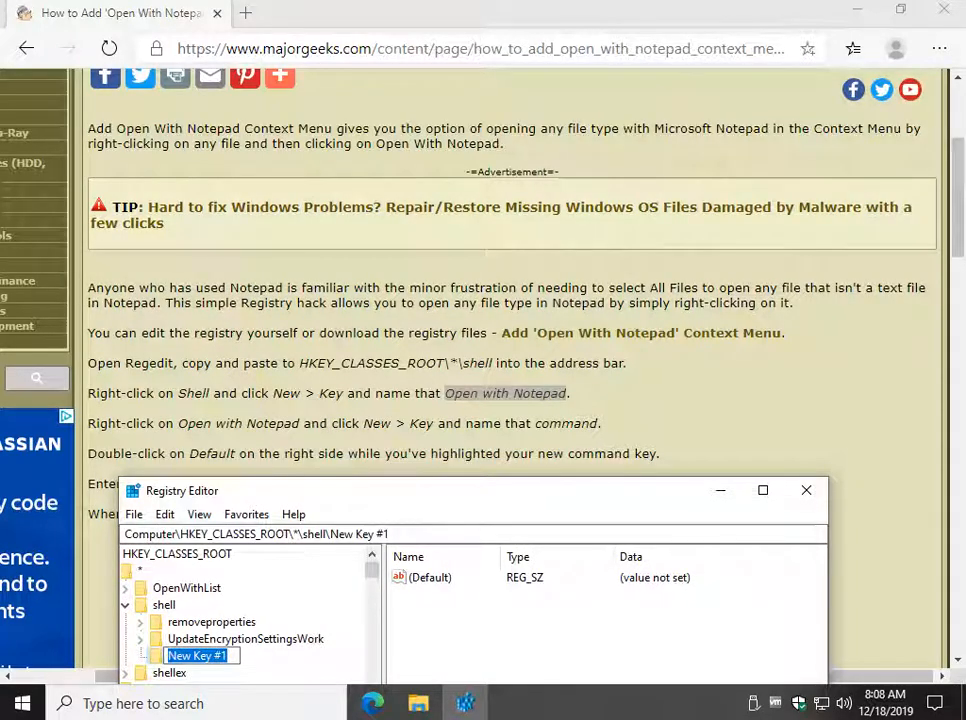
text(Open with Notepad)
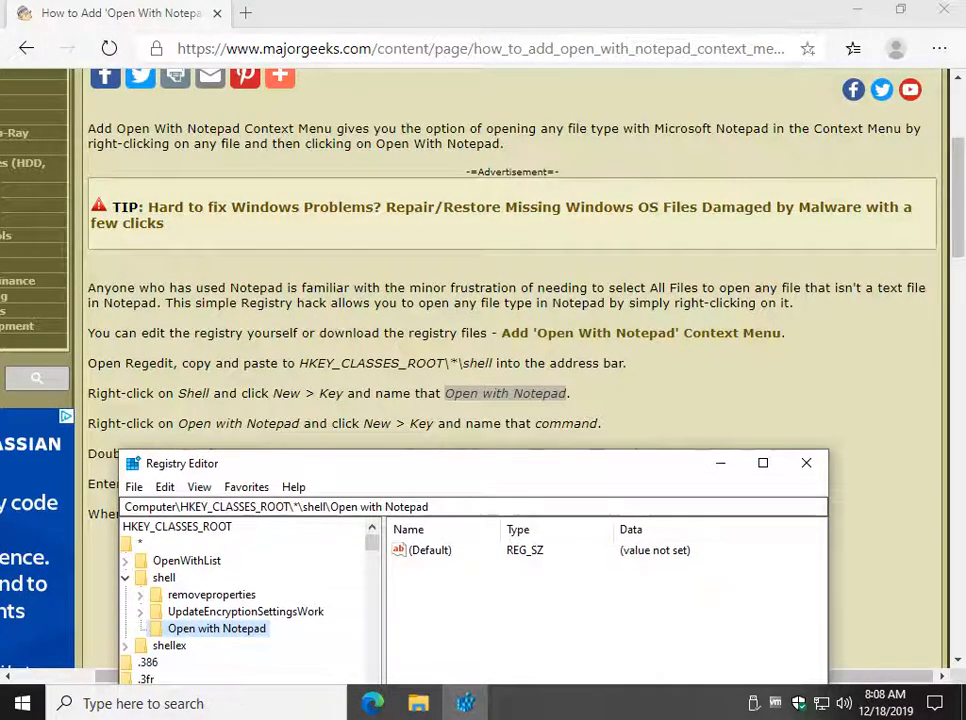
- Add a subkey named 'command' under the Open with Notepad key
right_click(216, 628)
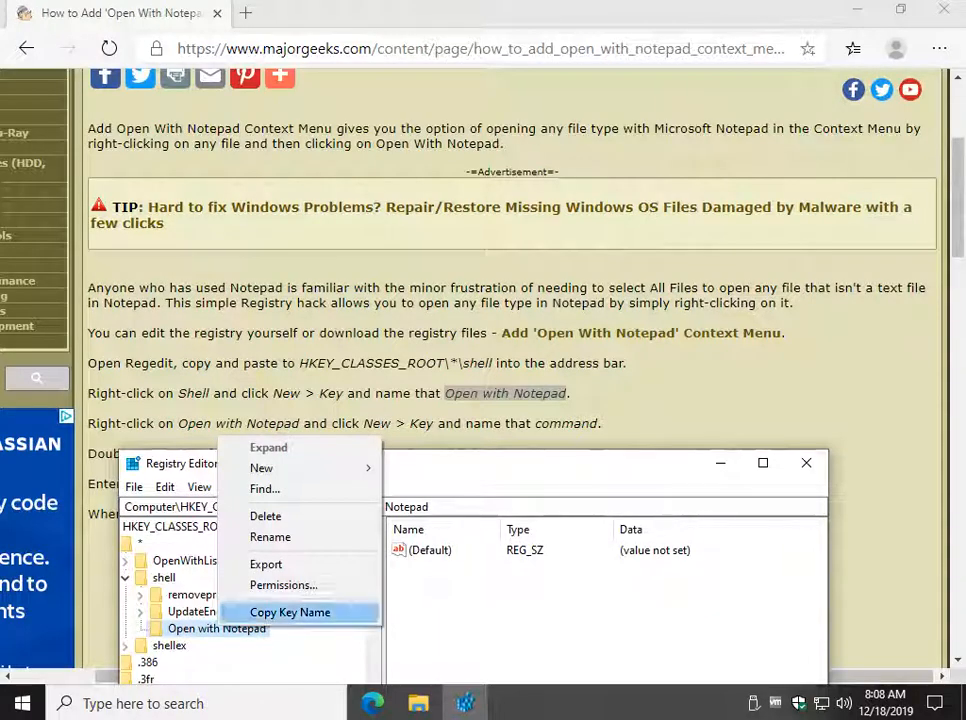
mouse_move(261, 468)
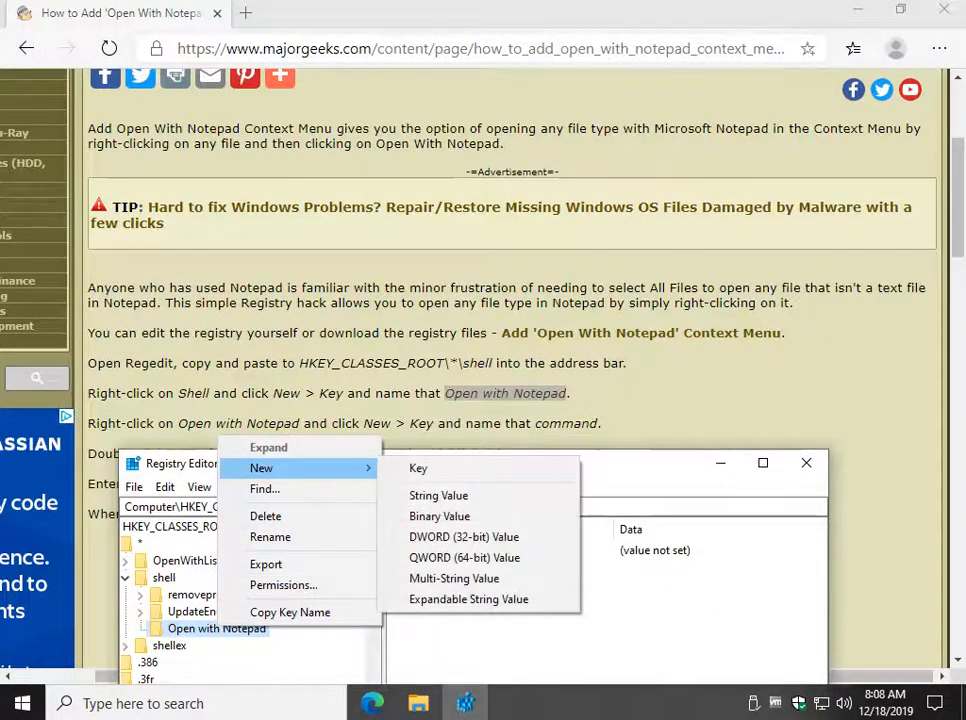
click(418, 468)
text(command)
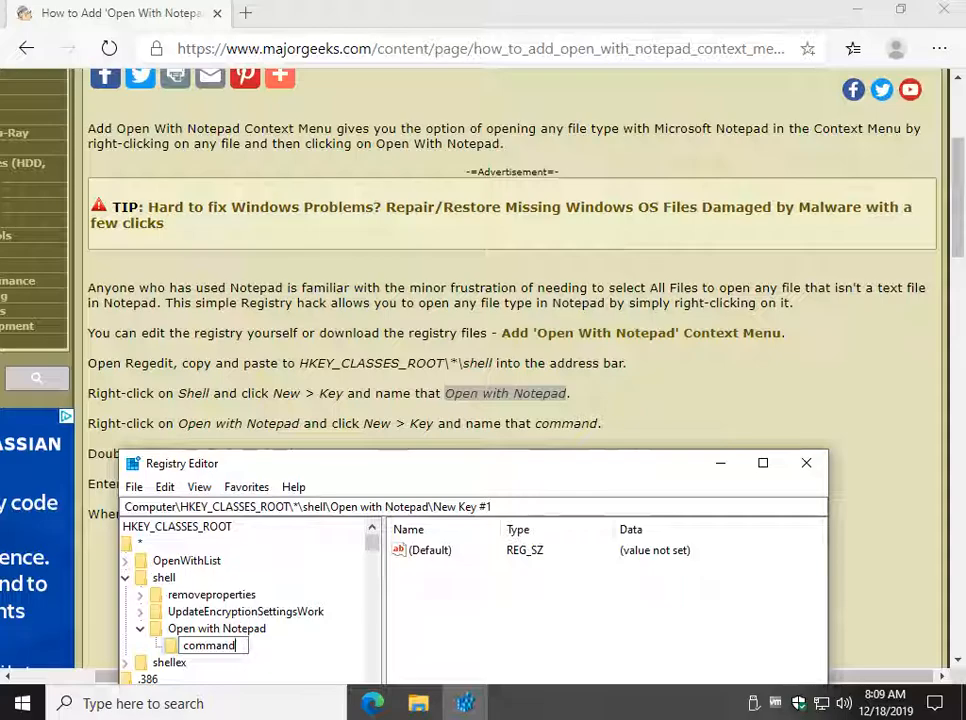
key(Return)
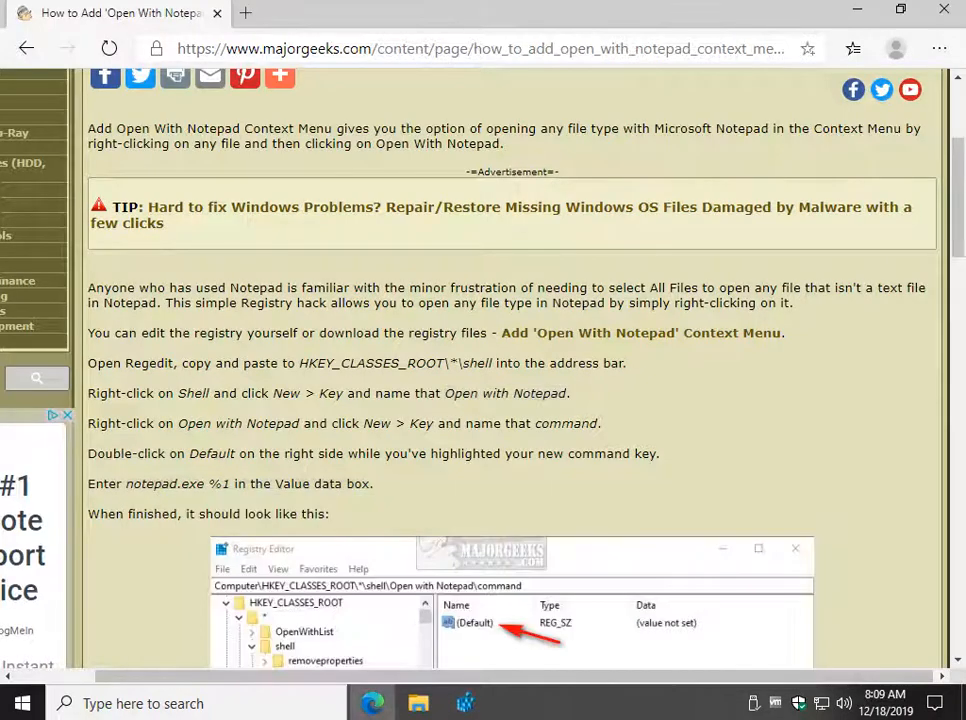
- Enter notepad.exe %1 as the command key's (Default) value data, then hide Registry Editor
double_click(177, 483)
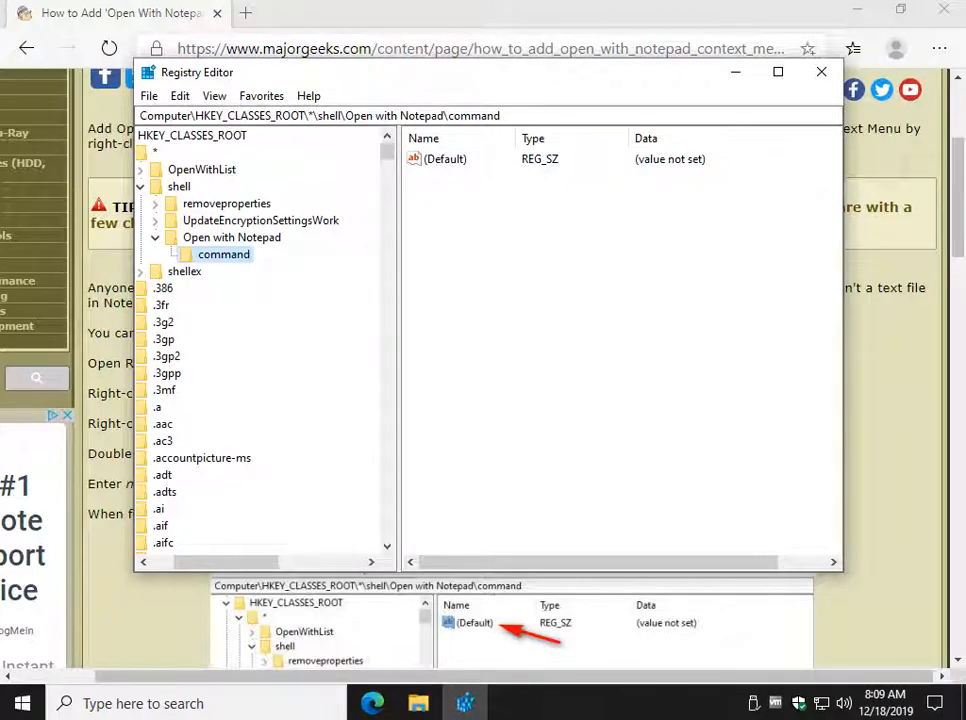
click(445, 159)
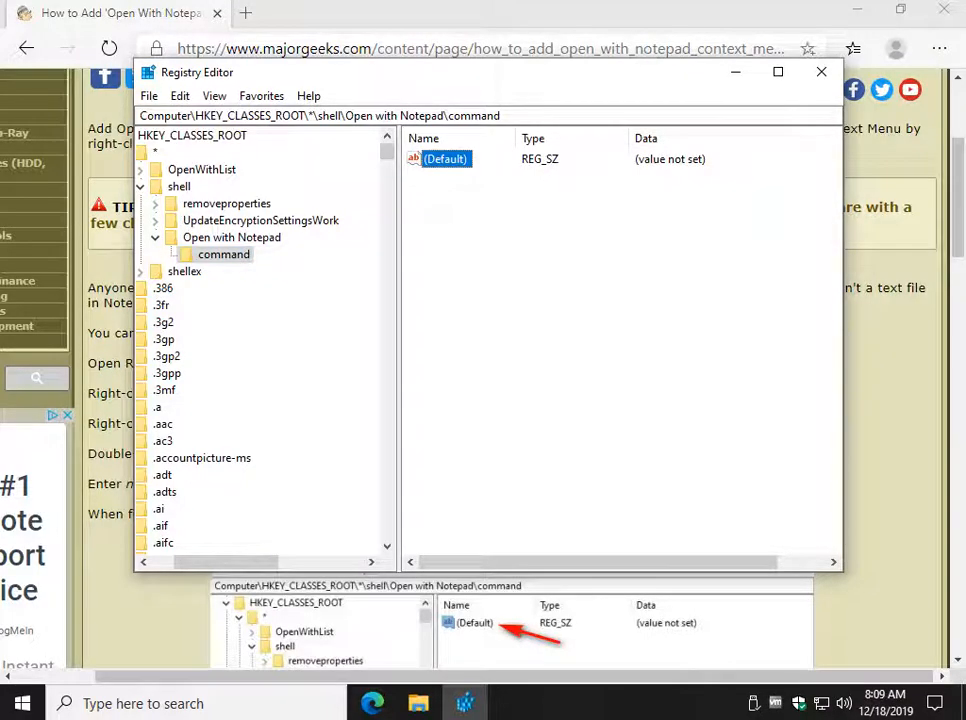
double_click(445, 159)
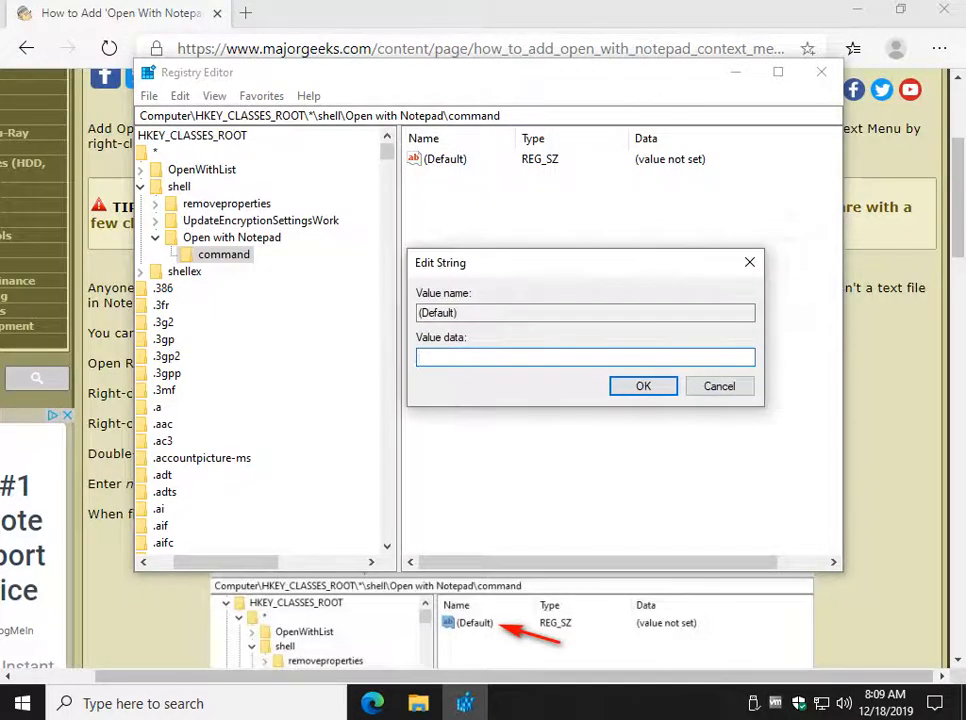
text(notepad.exe %1)
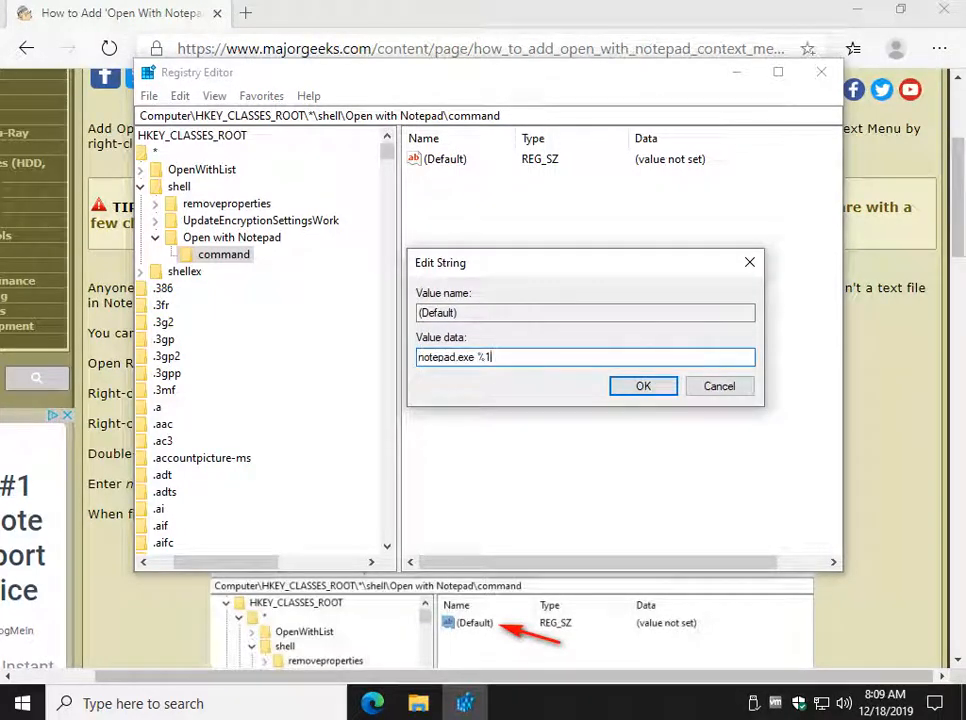
click(643, 386)
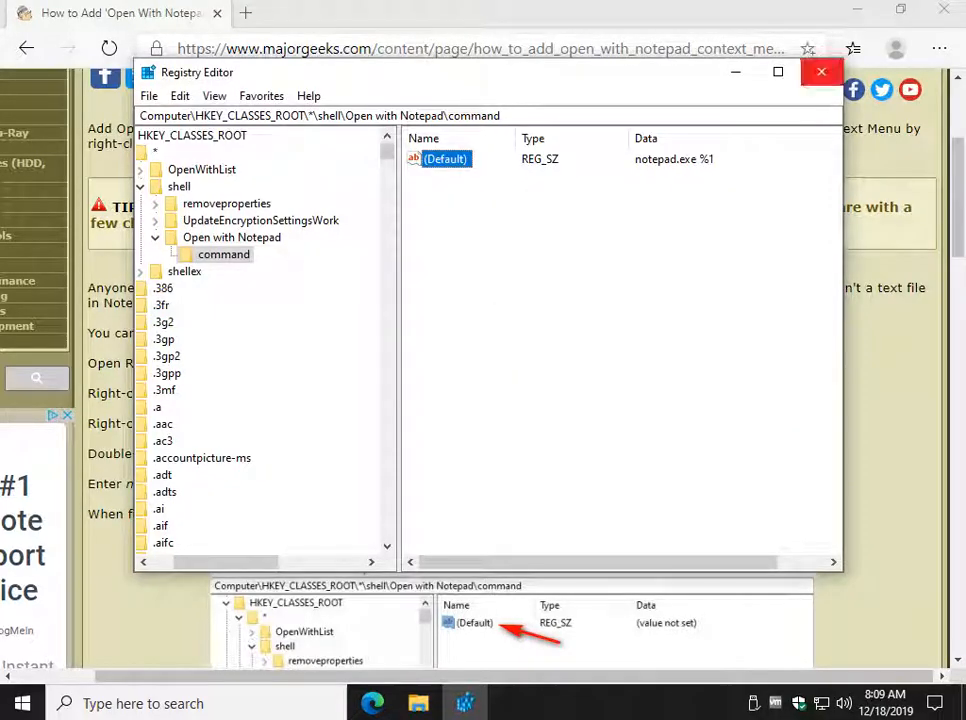
click(821, 71)
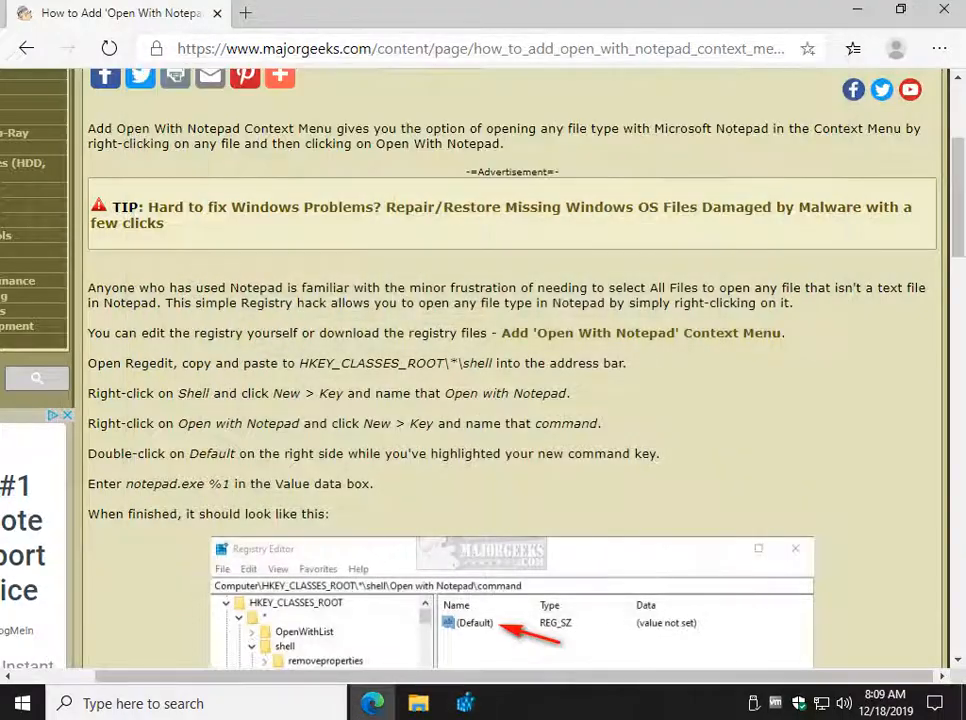
scroll(down, 3)
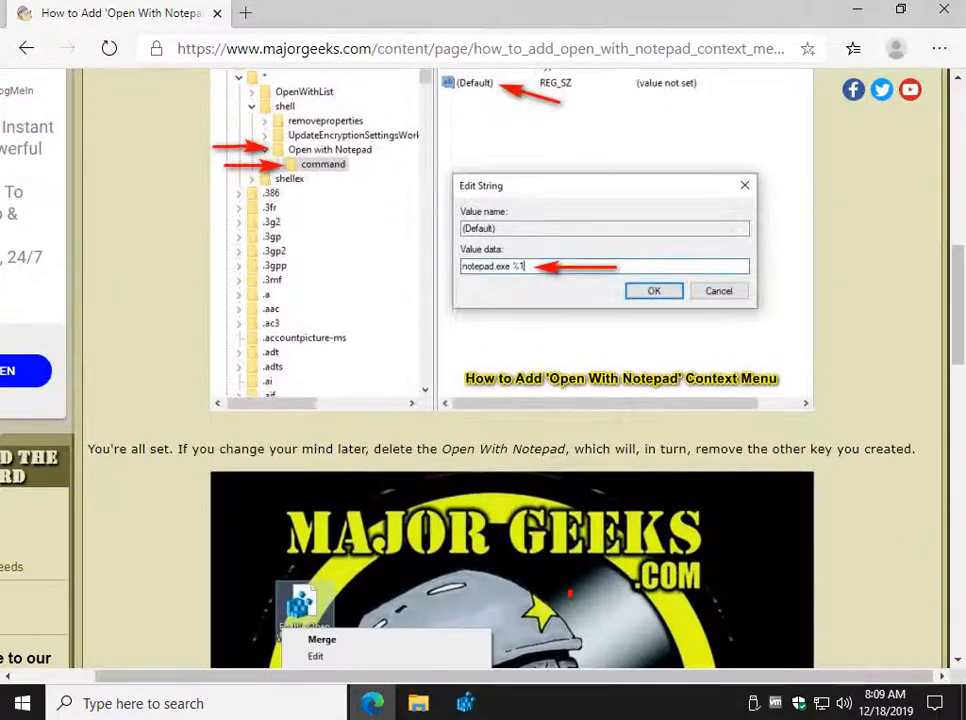
scroll(up, 3)
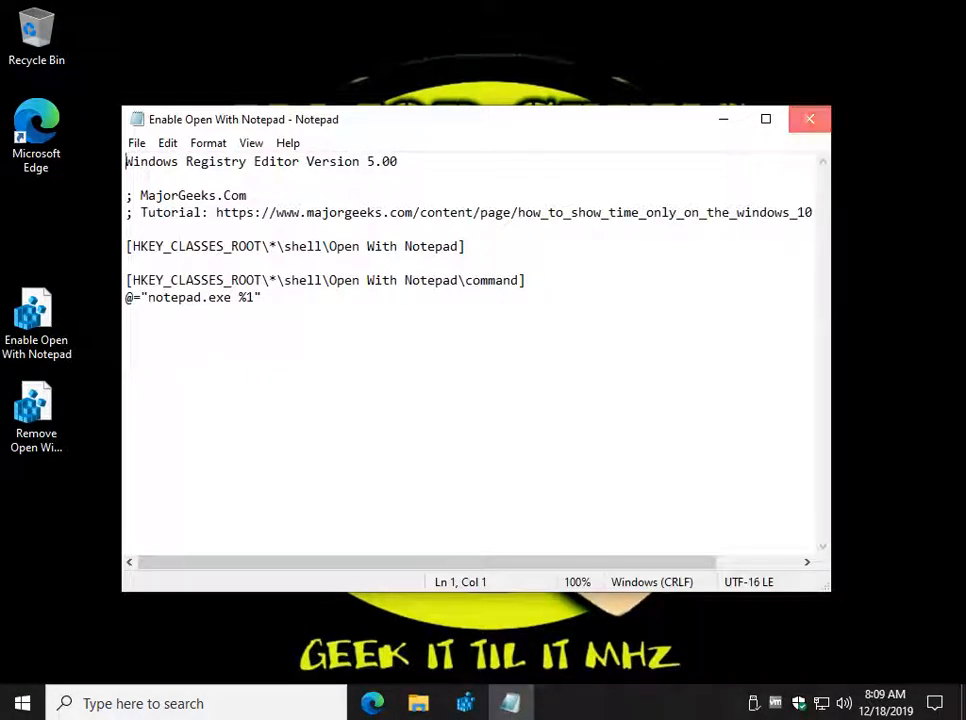
click(809, 119)
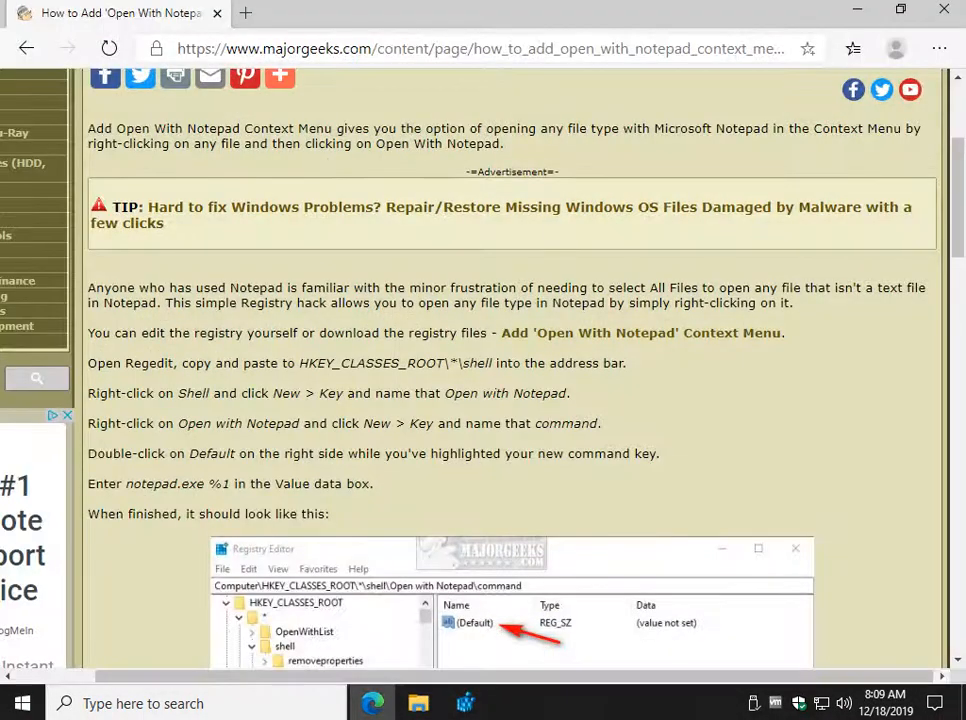
- Scroll down the MajorGeeks article toward the Remove Open With Notepad file
scroll(down, 3)
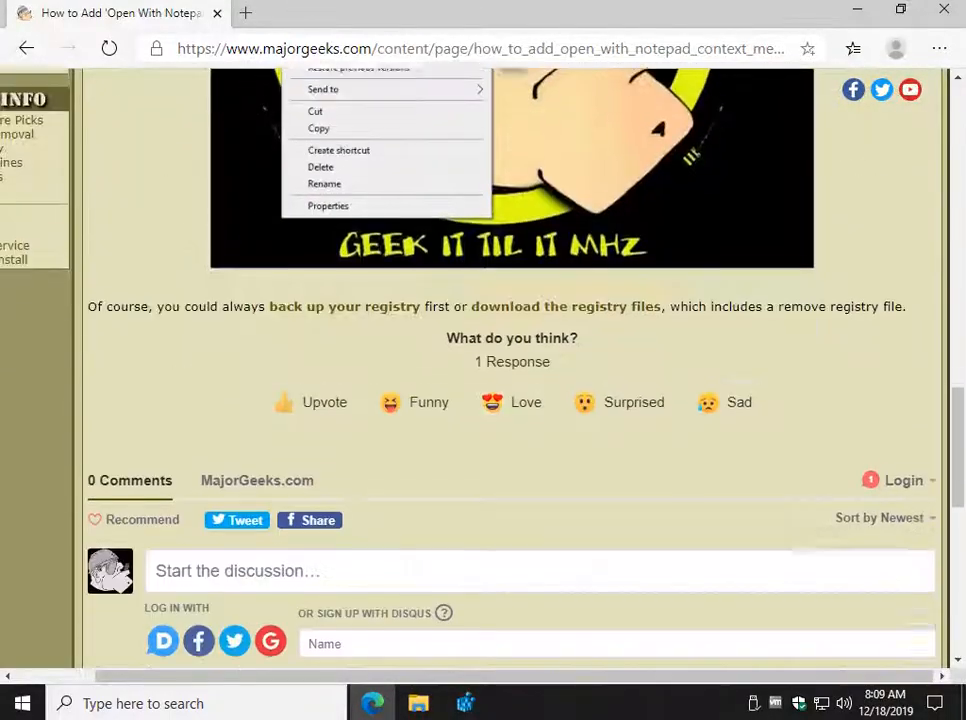
scroll(down, 3)
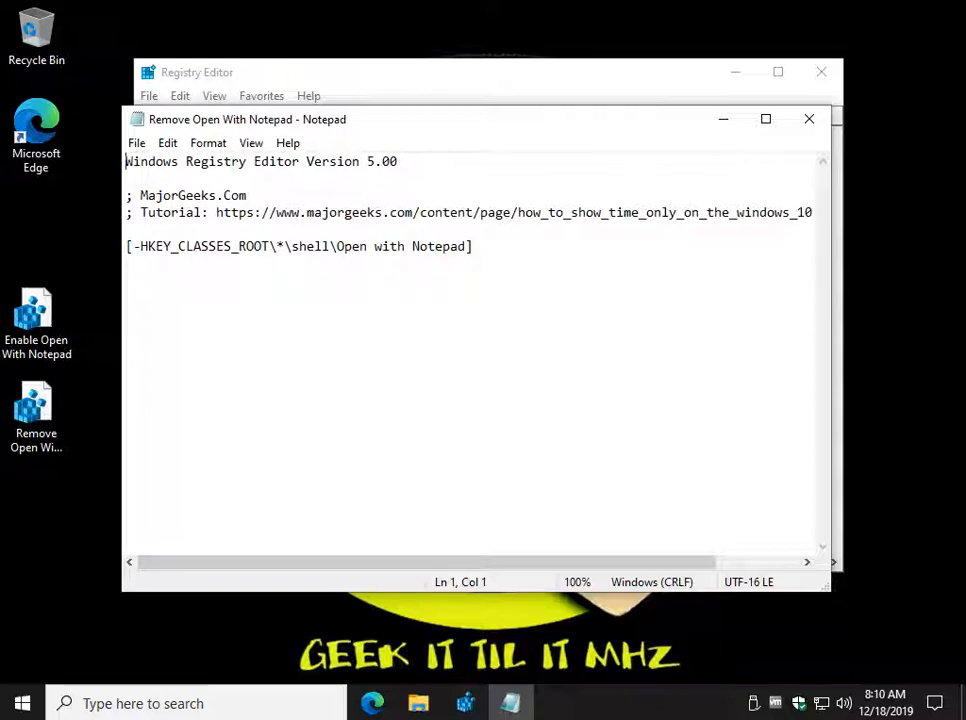
- Verify the command key's (Default) value reads notepad.exe %1, then bring up Open with Notepad's actions
double_click(400, 246)
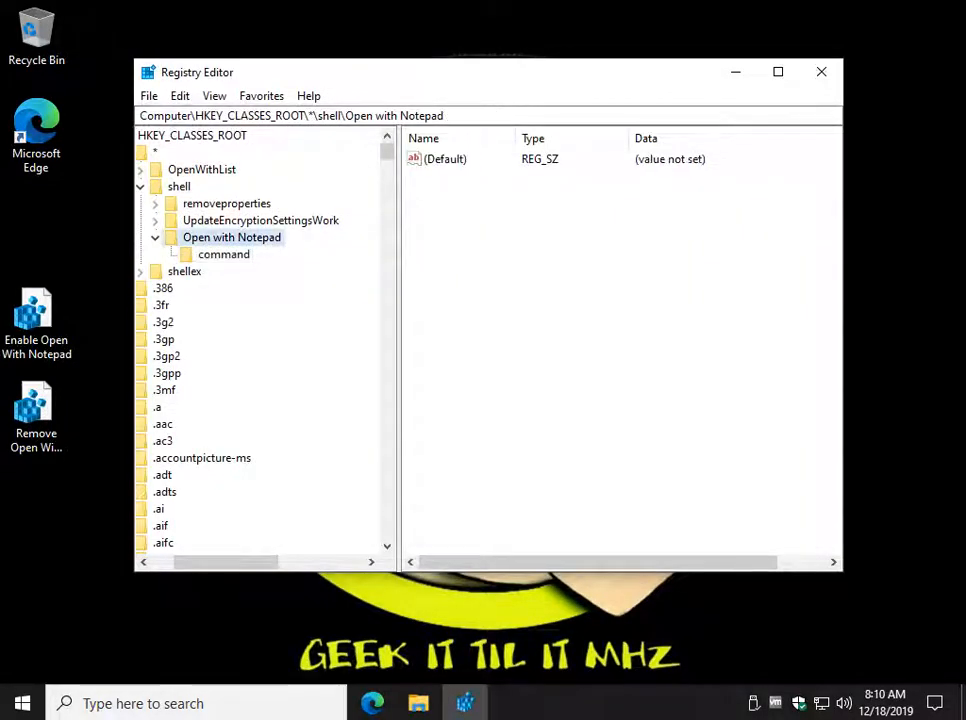
click(224, 254)
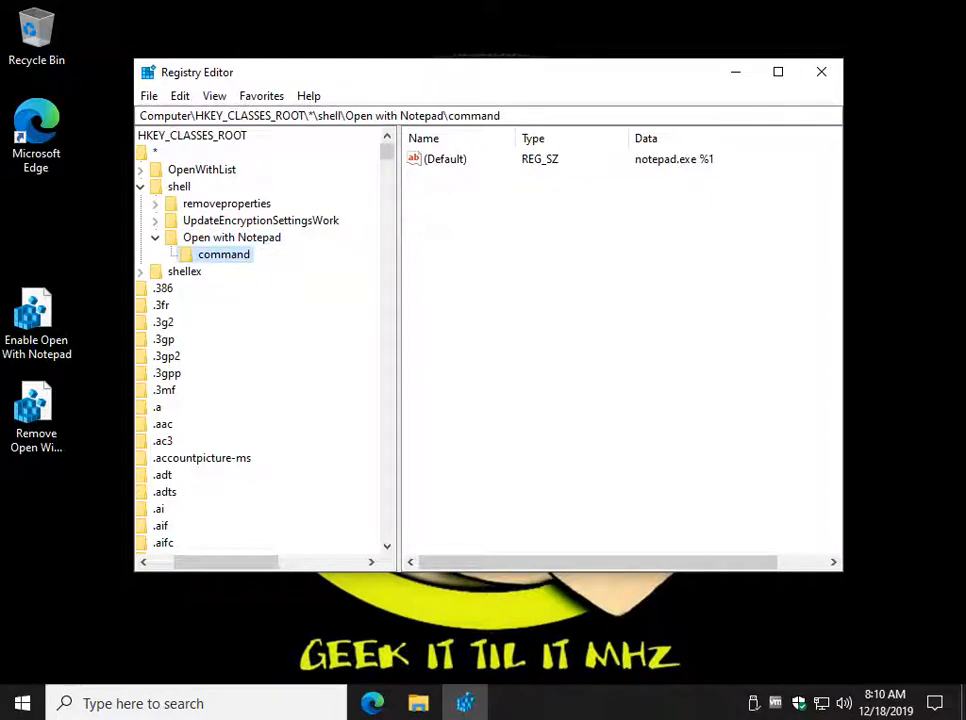
double_click(445, 159)
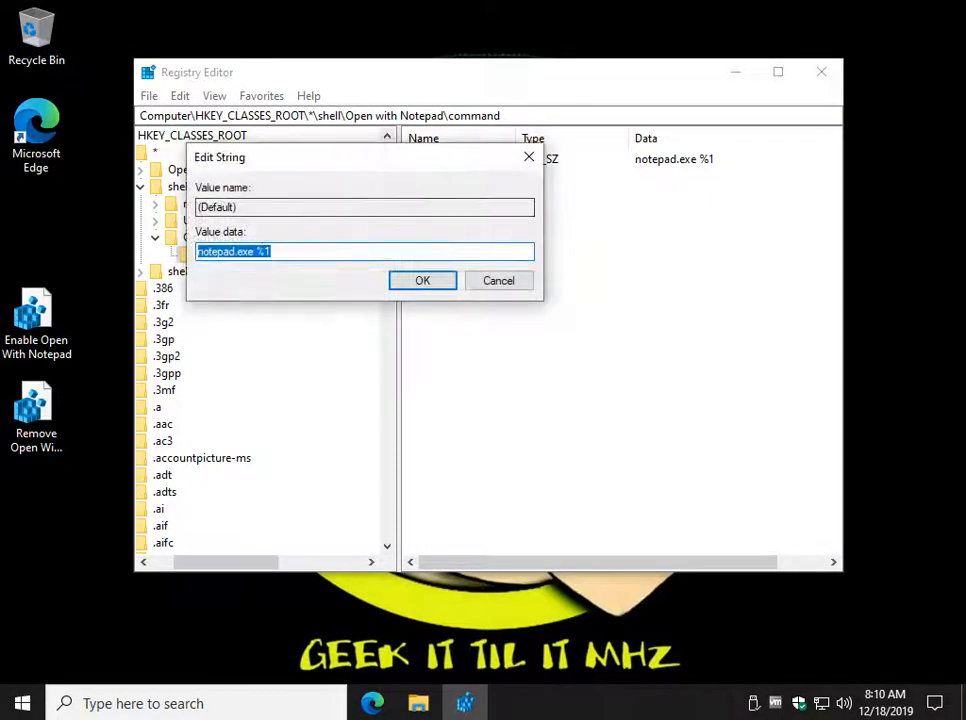
click(421, 280)
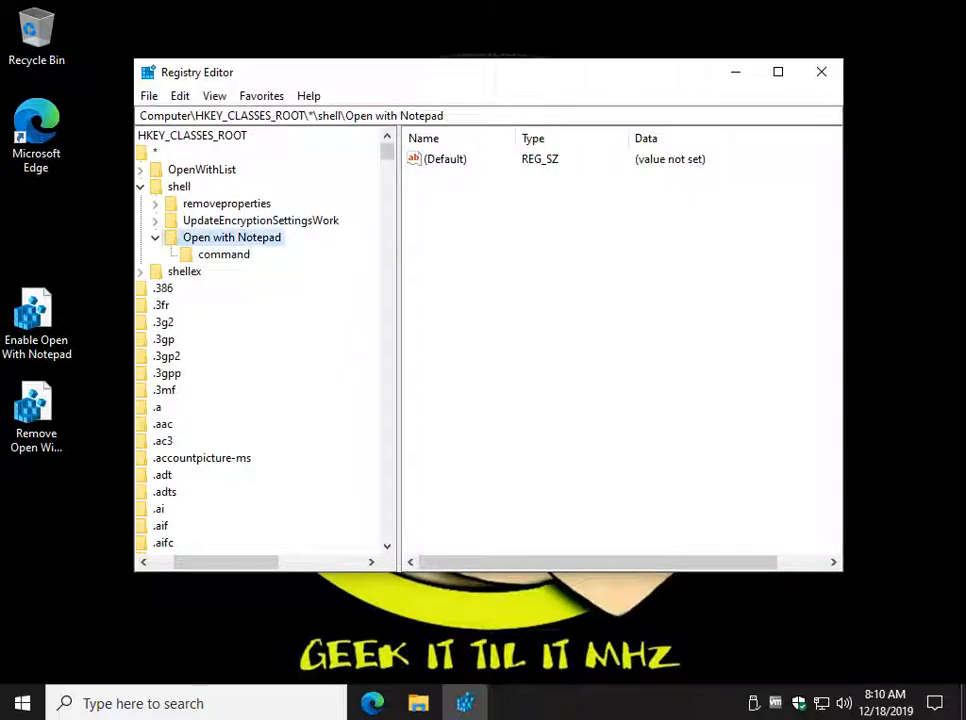
key(Delete)
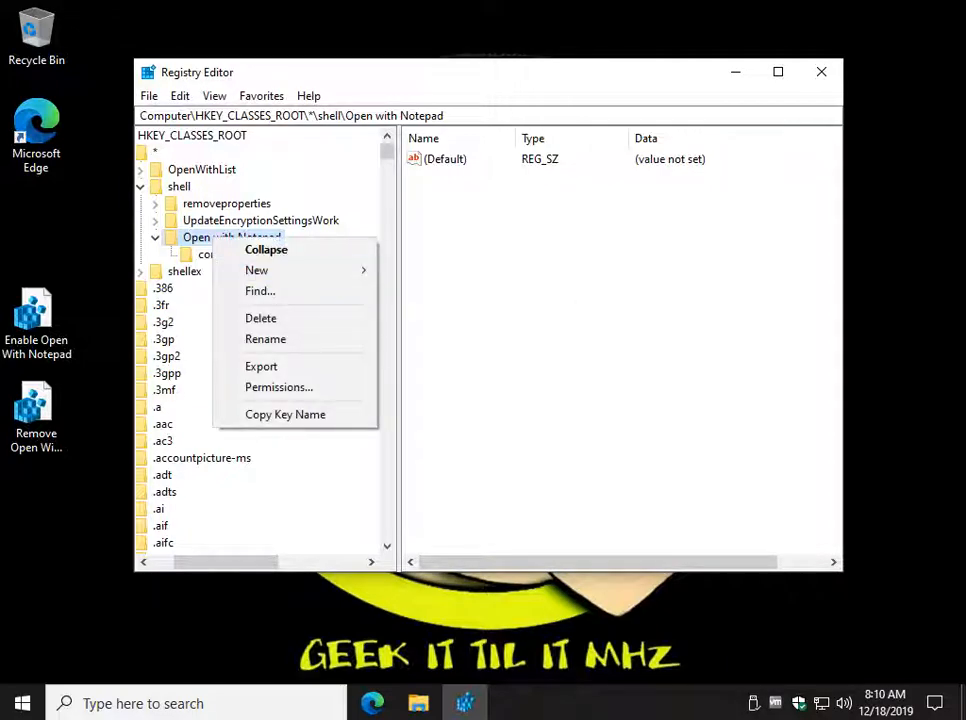
- Delete the Open with Notepad key and its command subkey, confirming the deletion
click(261, 318)
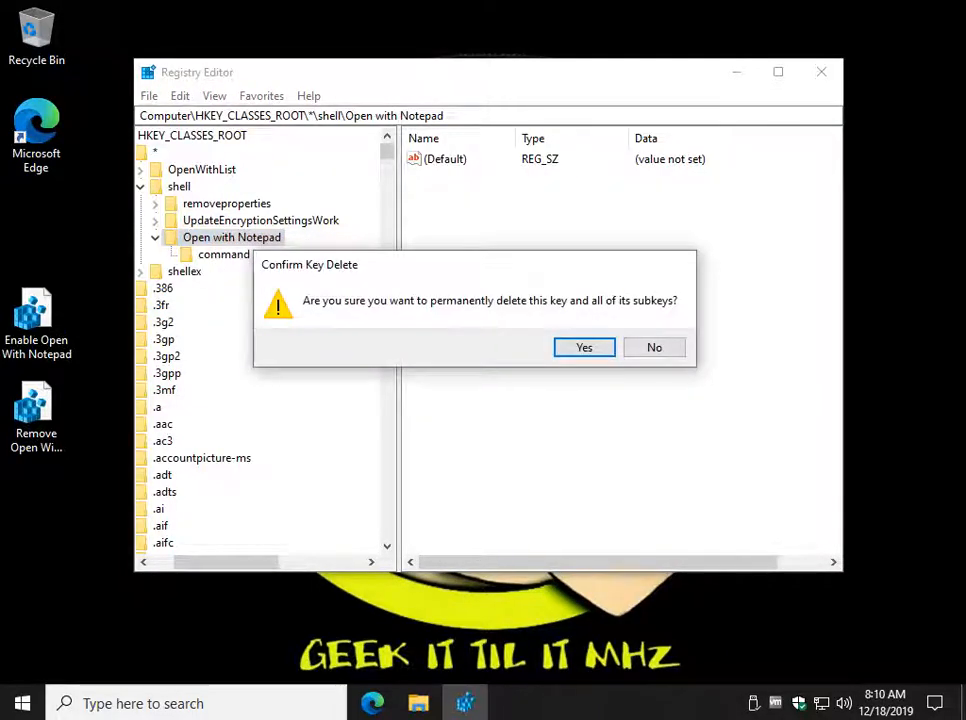
click(584, 347)
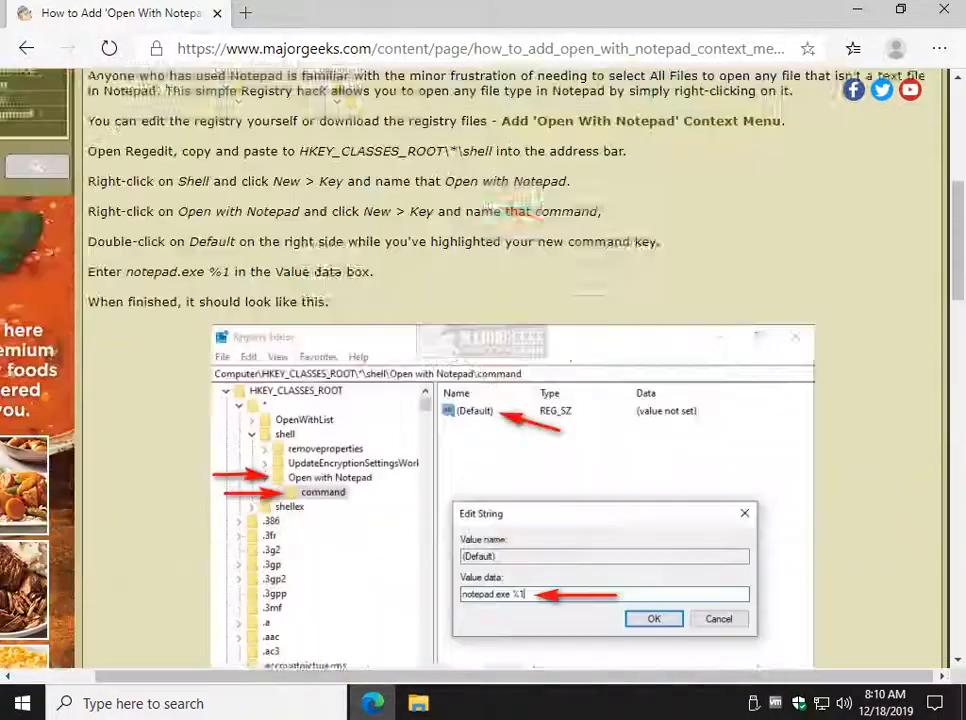
- From the article top, open the Add 'Open With Notepad' Context Menu download page in a new tab
scroll(up, 3)
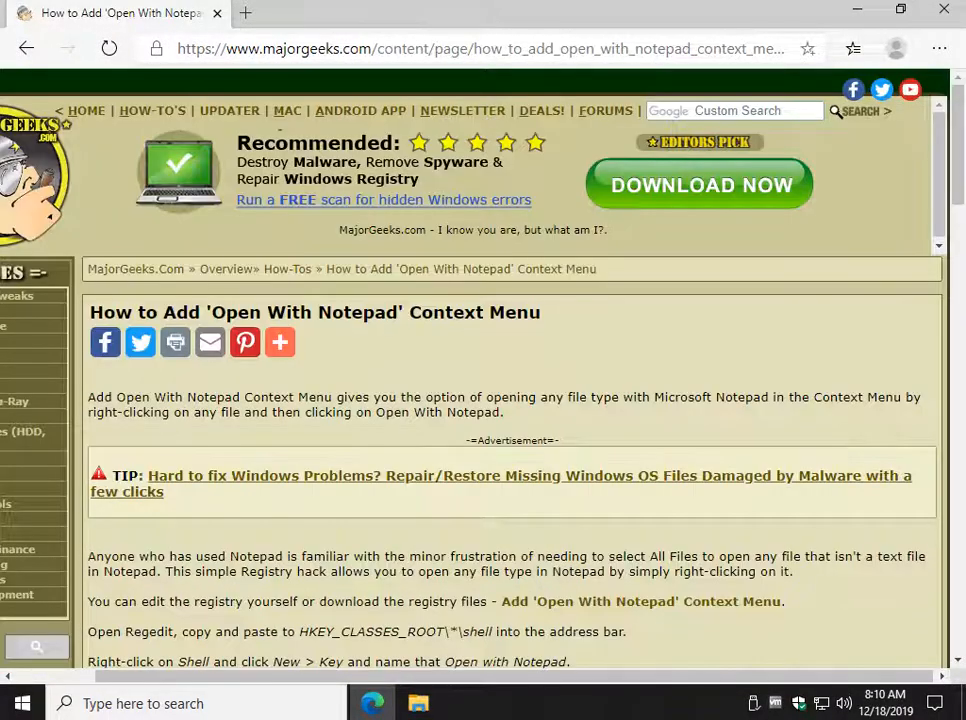
click(640, 601)
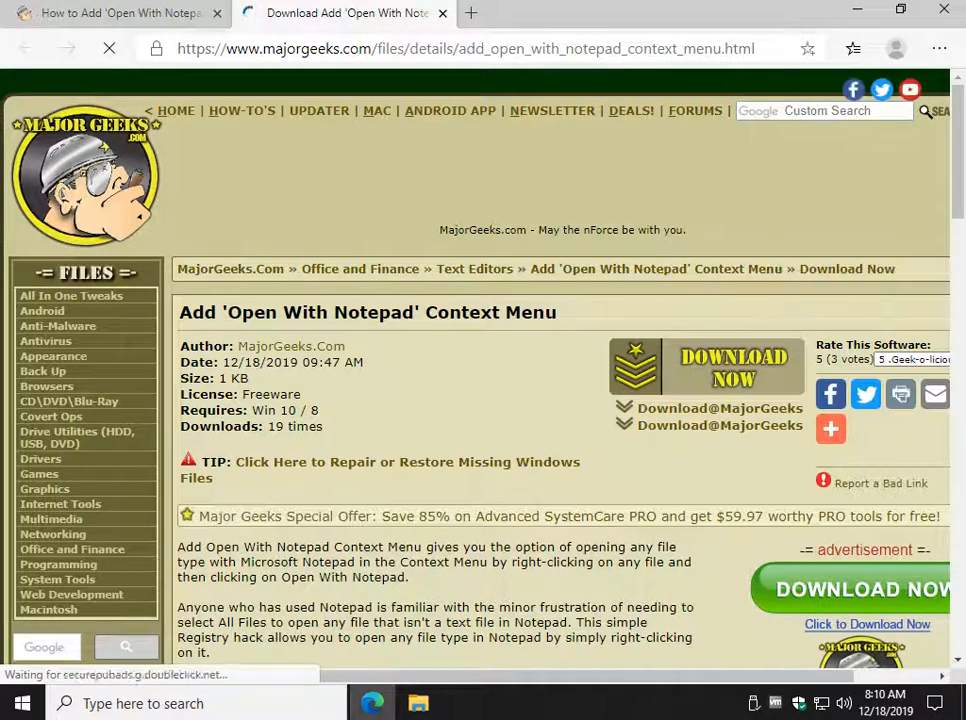